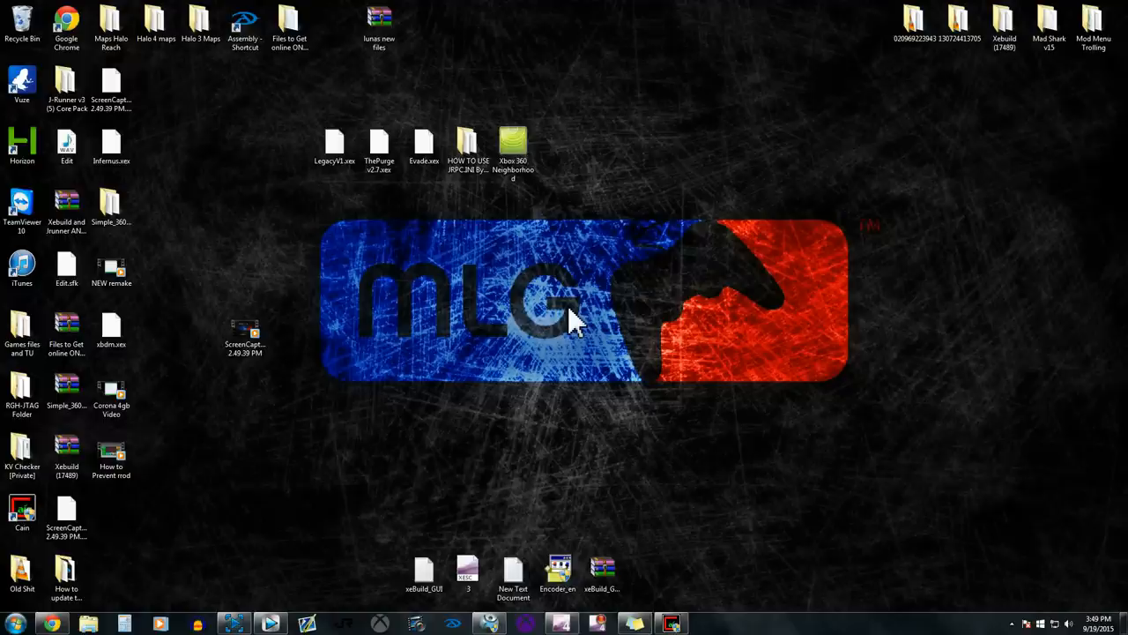
Open the HOW TO USE JRPC.INI folder and select JRPC.xex, then the JRPC configuration file.
click(517, 145)
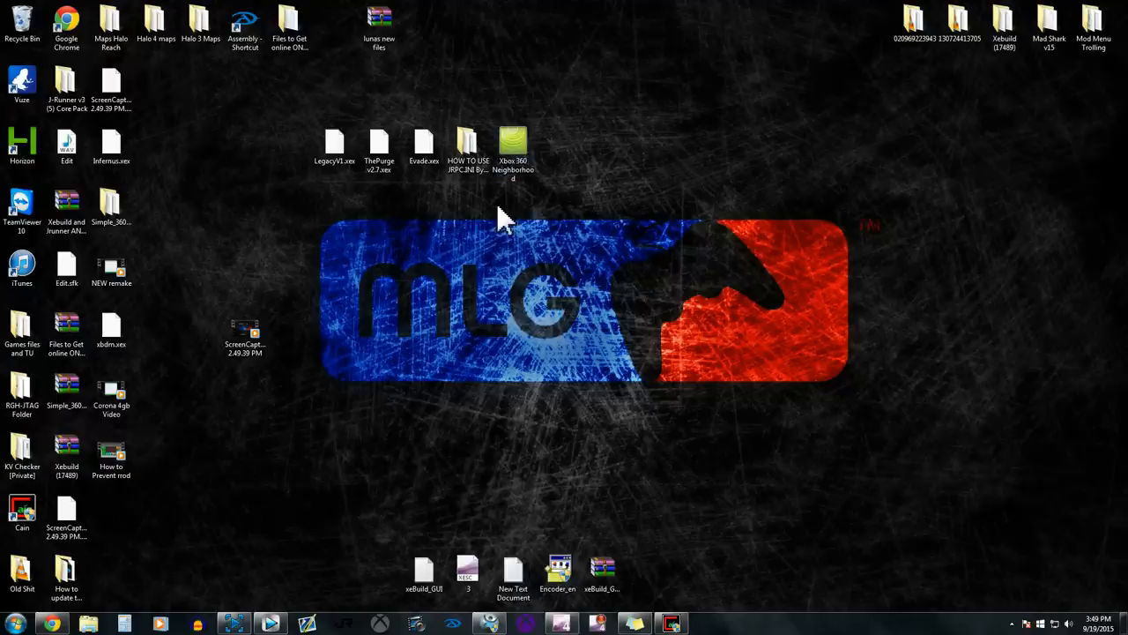
mouse_move(465, 172)
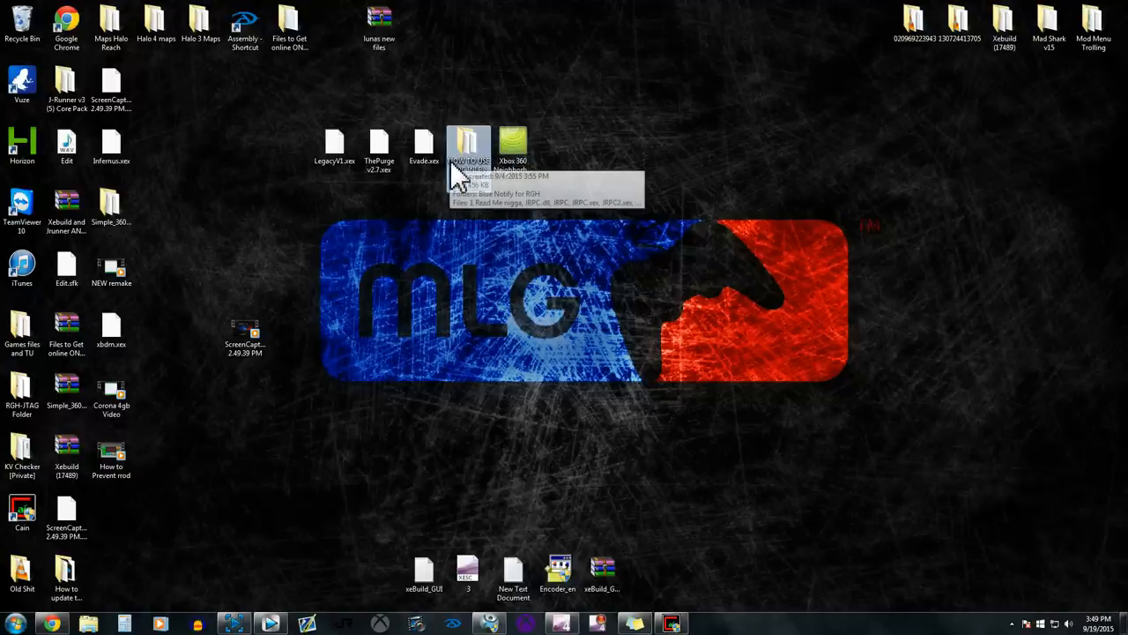
mouse_move(463, 212)
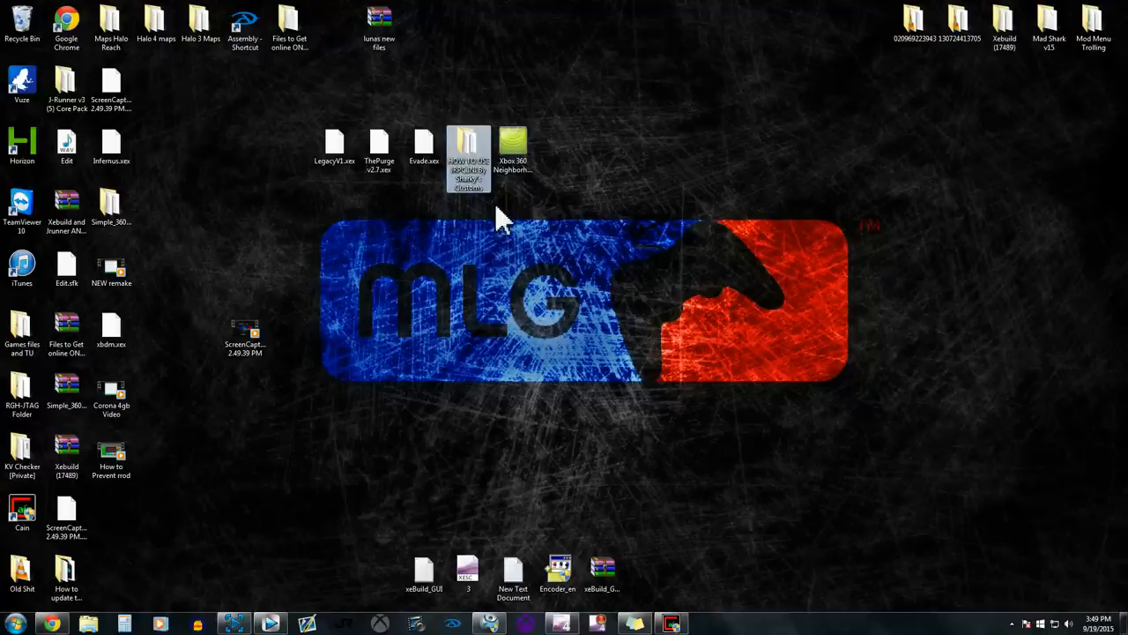
double_click(467, 145)
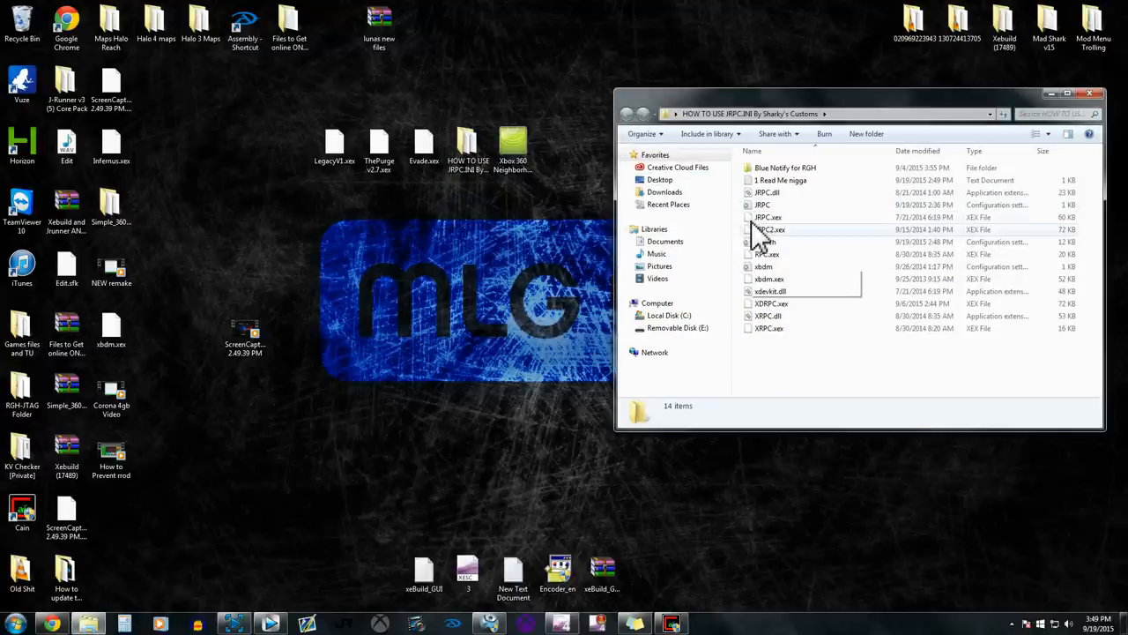
click(767, 217)
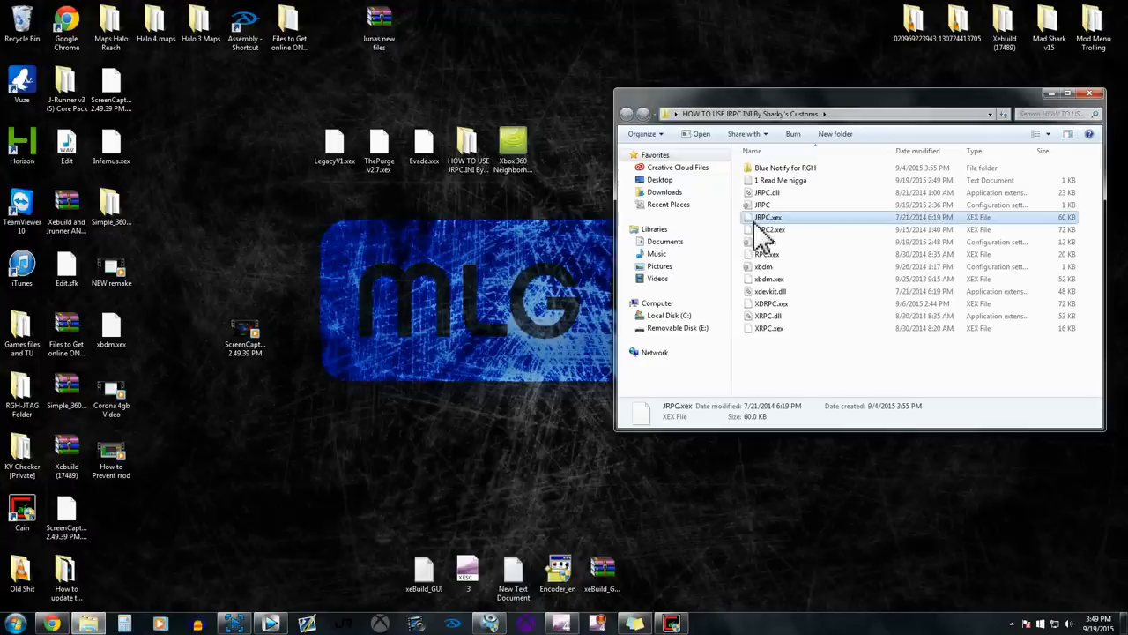
mouse_move(756, 232)
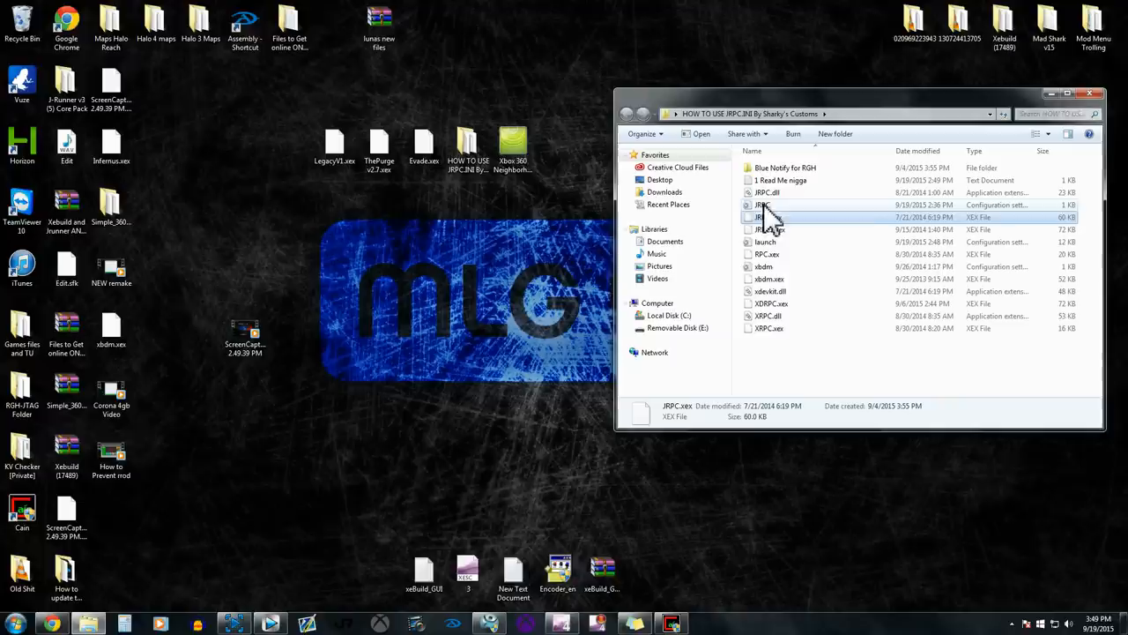
mouse_move(764, 216)
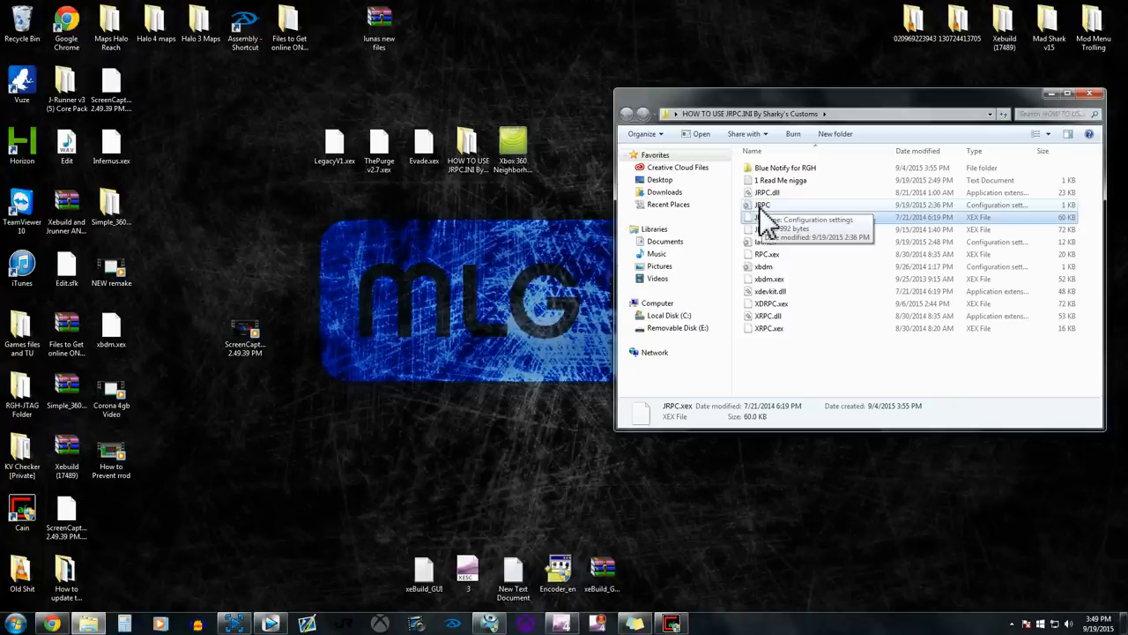
click(764, 204)
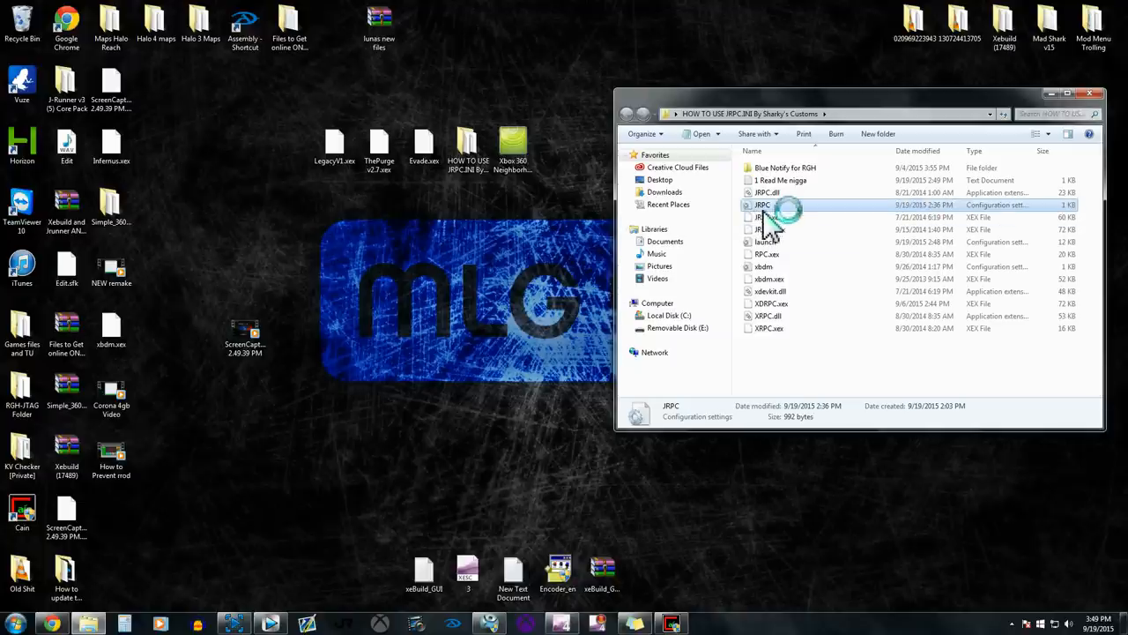
Open the JRPC configuration file in Notepad and highlight the Notify.xex plugin entry.
double_click(759, 205)
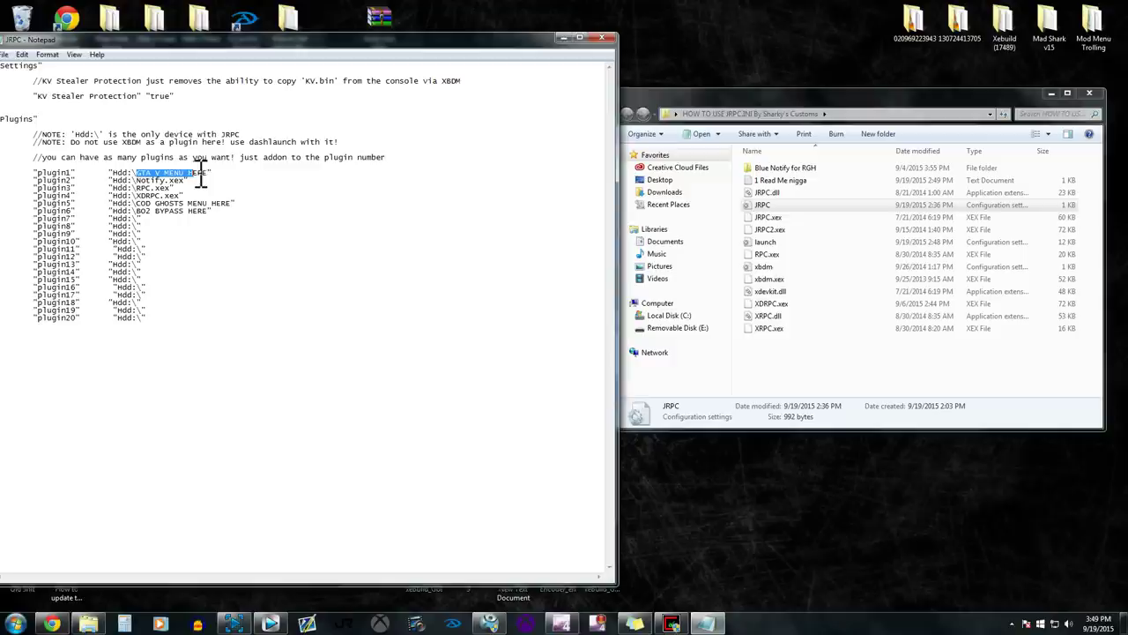
mouse_move(209, 220)
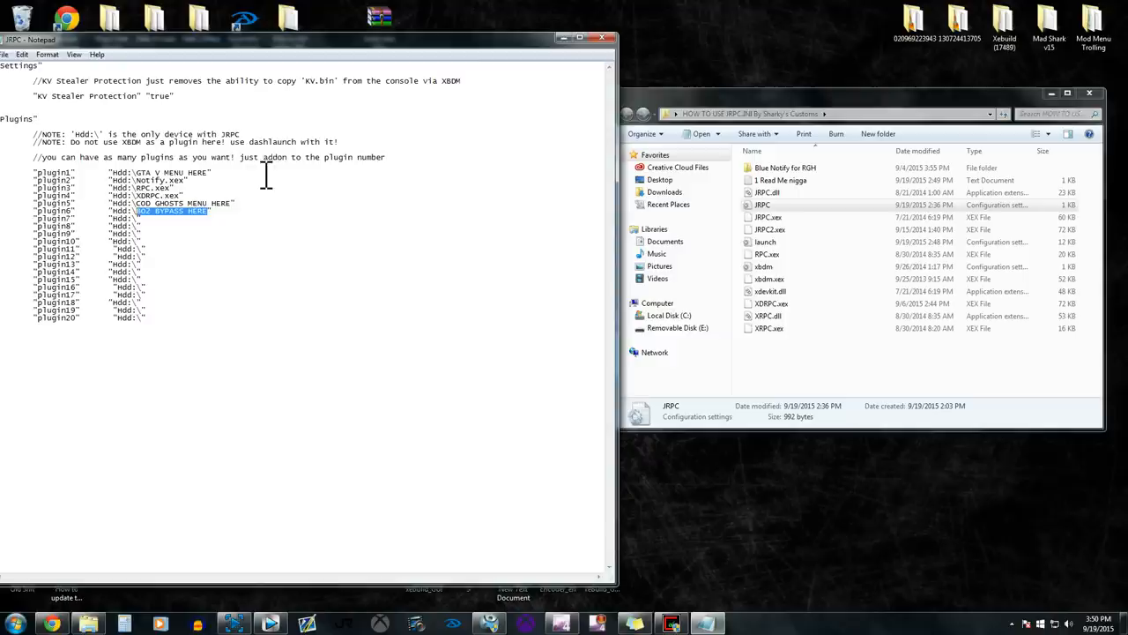
mouse_move(158, 172)
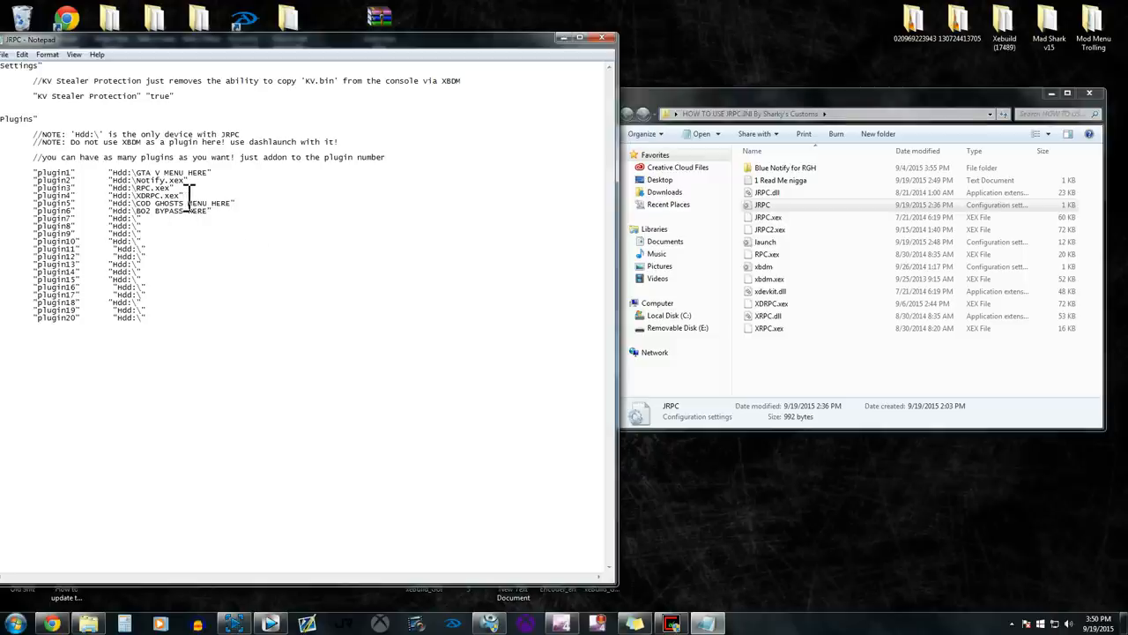
double_click(159, 180)
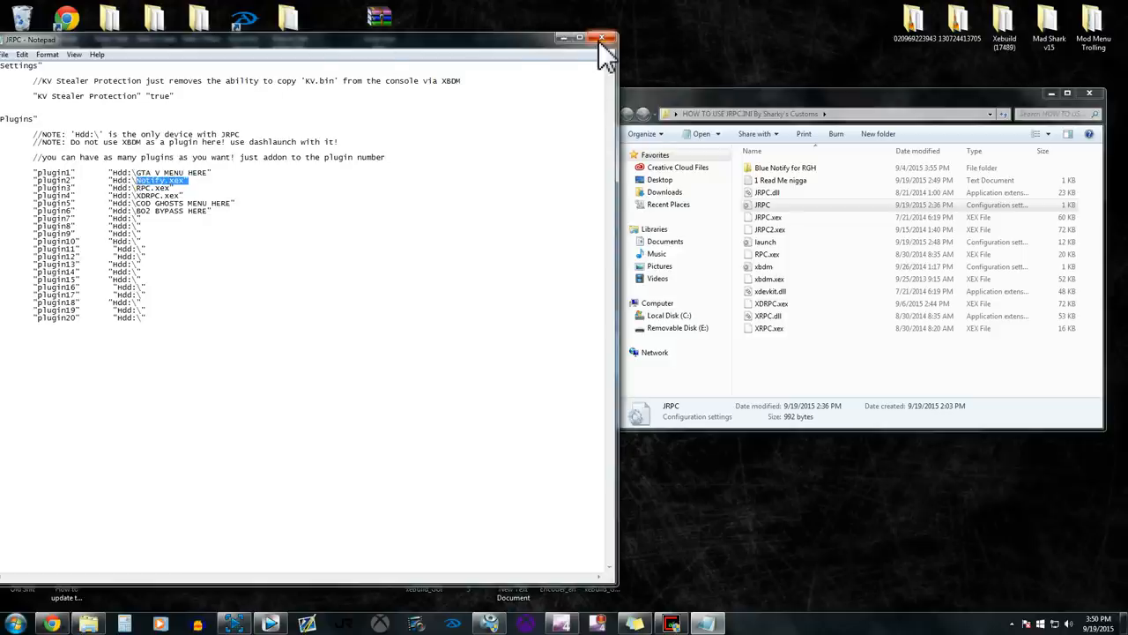
click(606, 37)
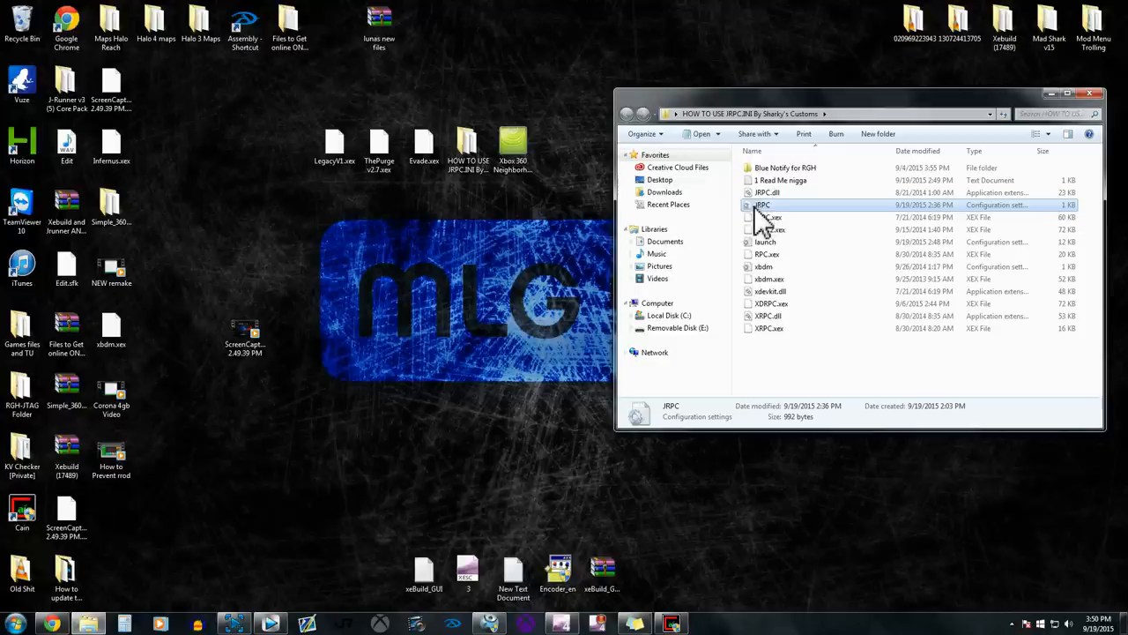
mouse_move(763, 204)
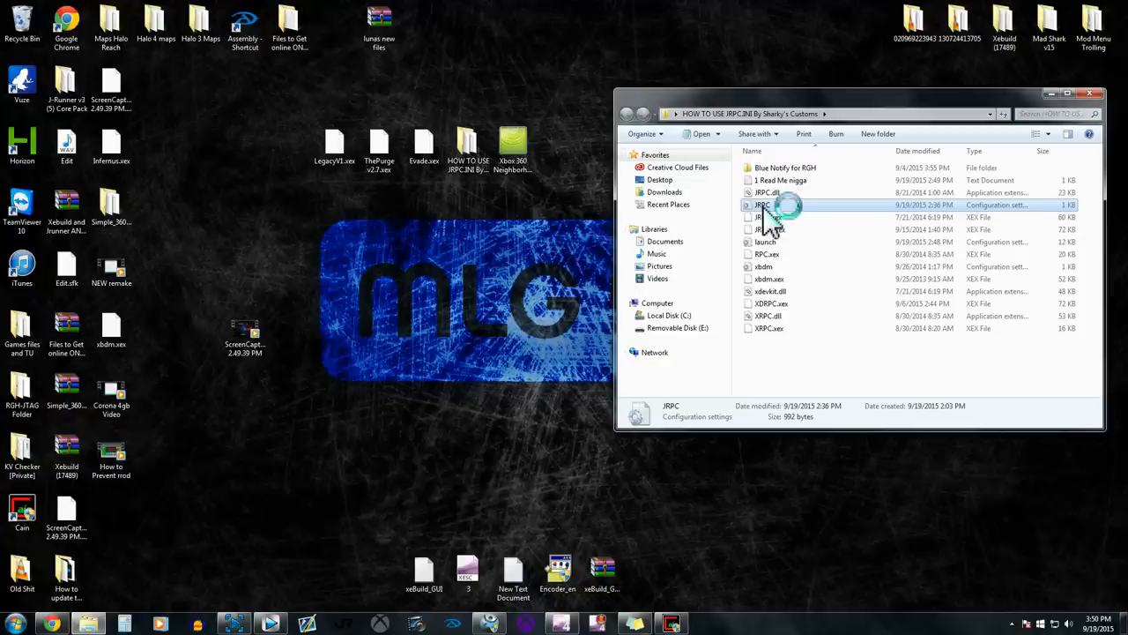
double_click(763, 204)
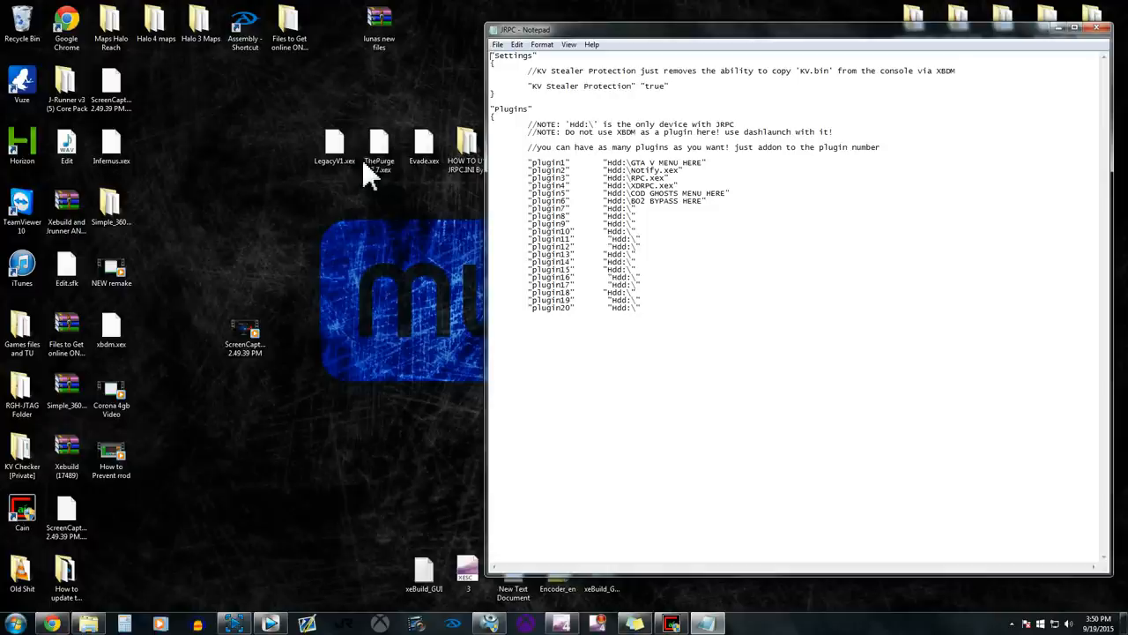
Copy the ThePurge v2.7.xex file name and paste it into plugin1's path as Hdd:\ThePurge v2.7.xex.
click(377, 145)
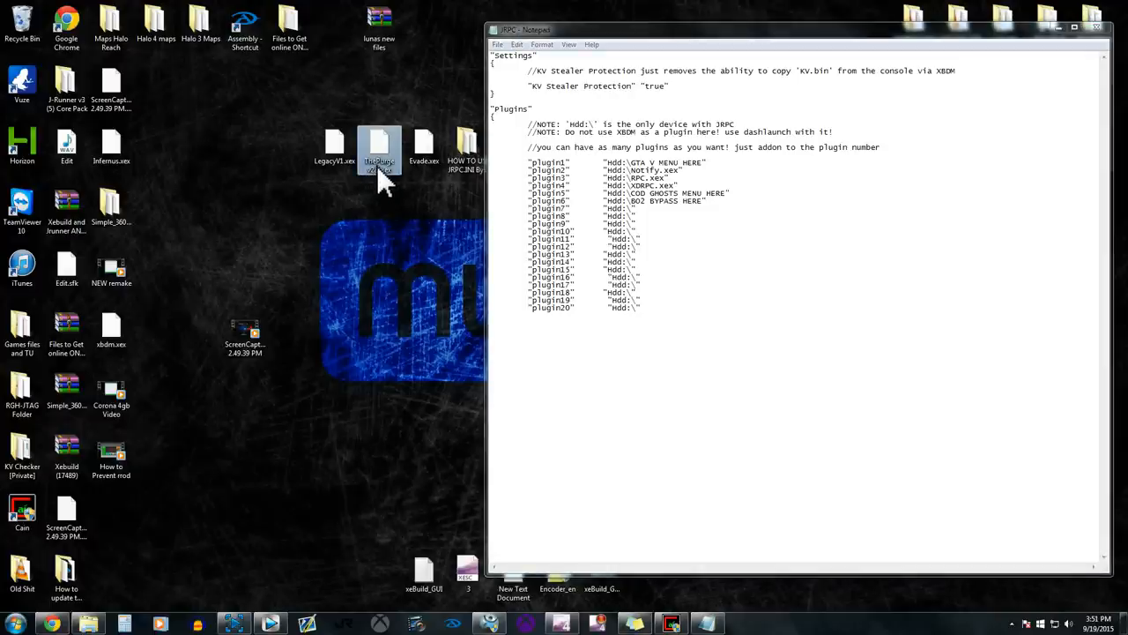
click(377, 146)
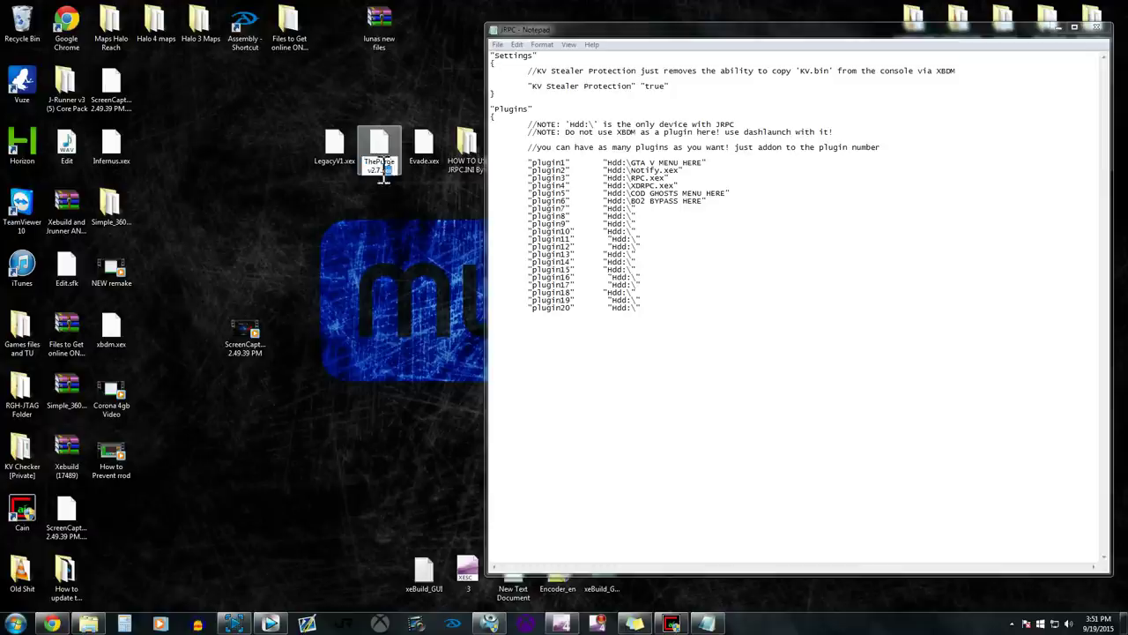
click(377, 145)
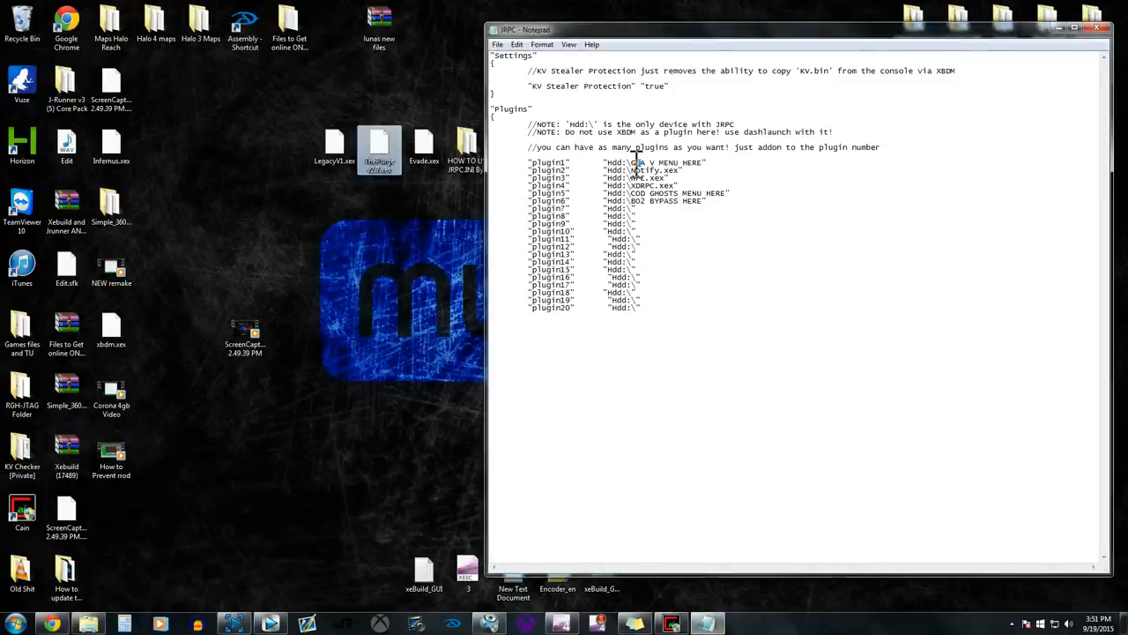
right_click(666, 162)
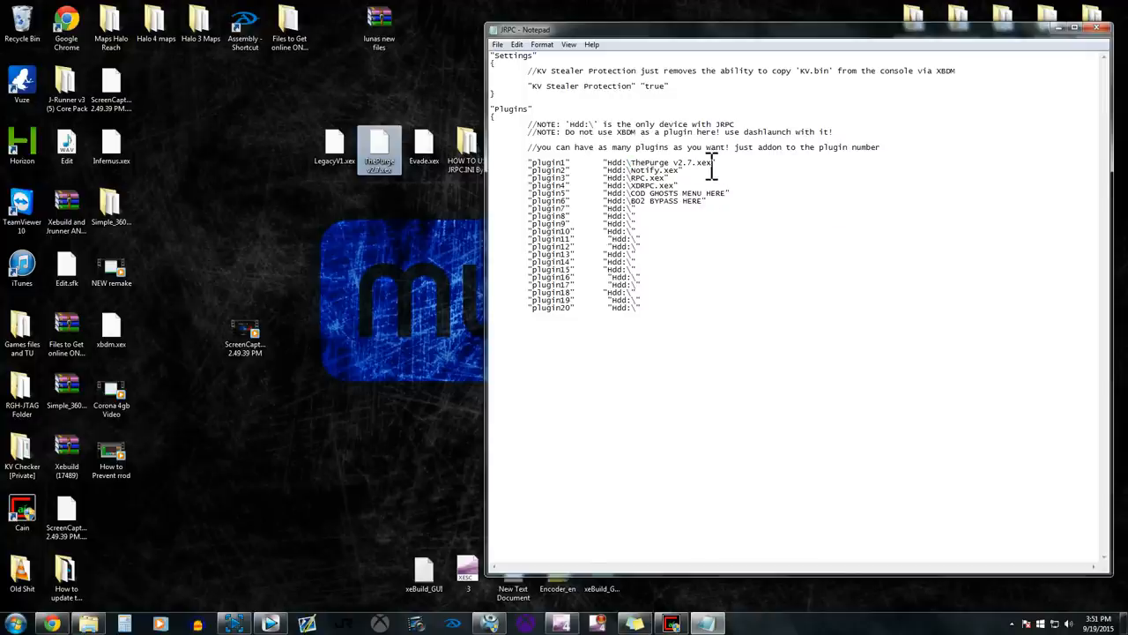
mouse_move(703, 169)
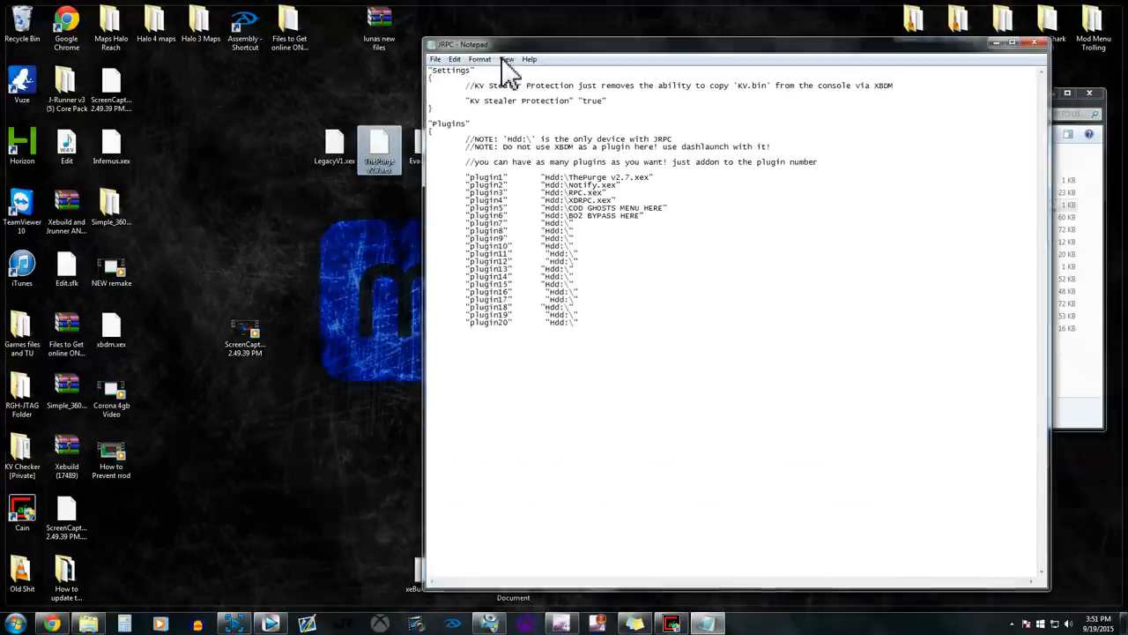
drag(512, 44, 528, 42)
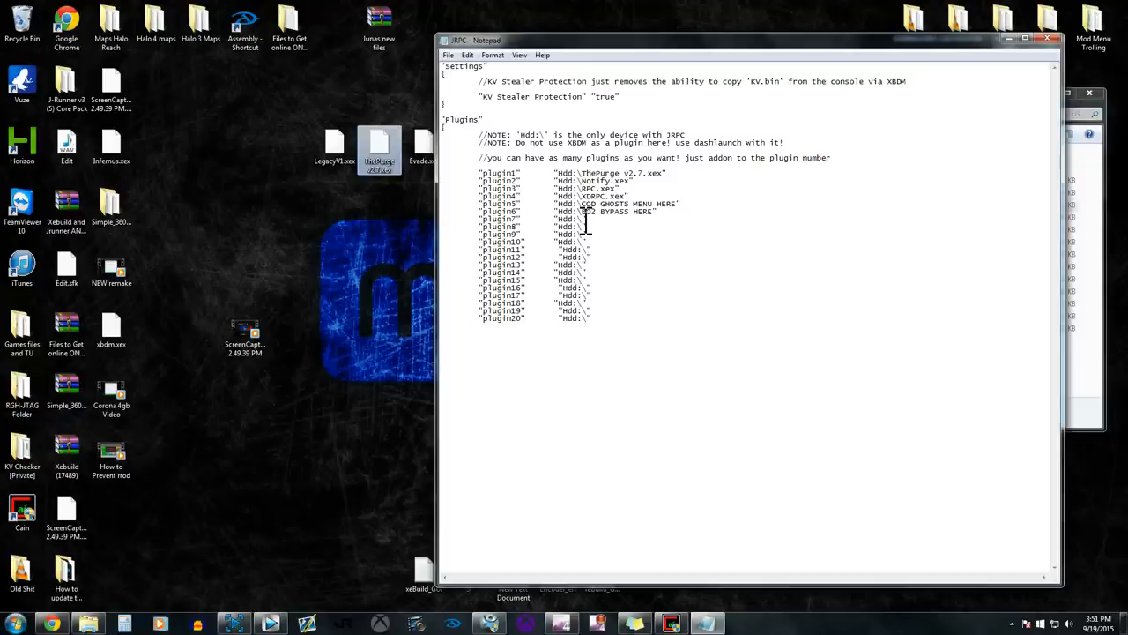
mouse_move(586, 228)
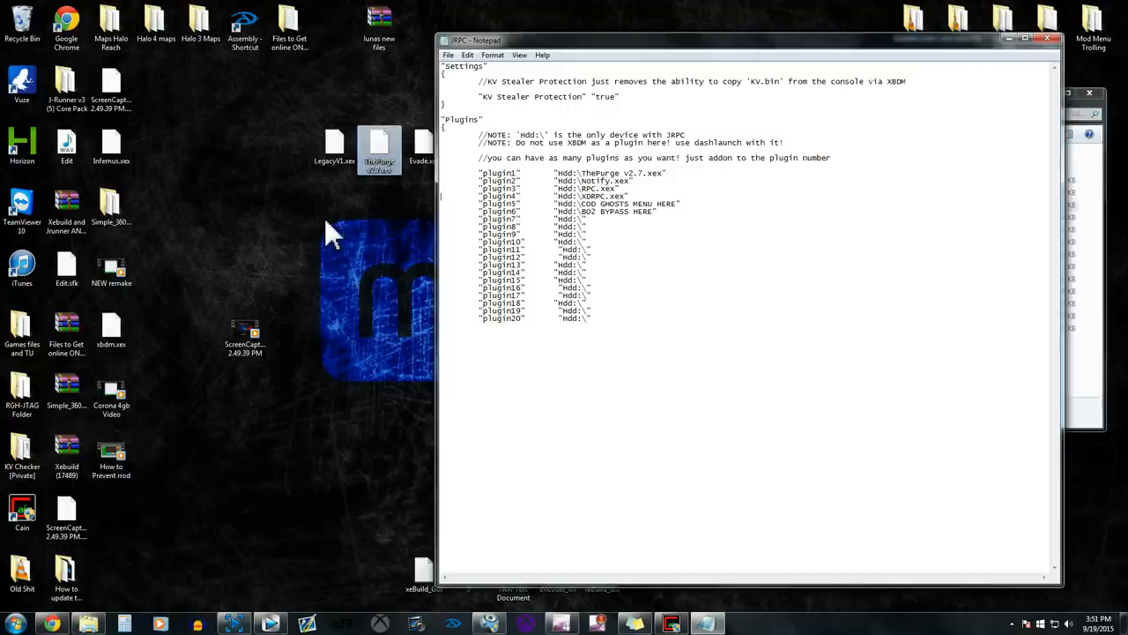
mouse_move(299, 196)
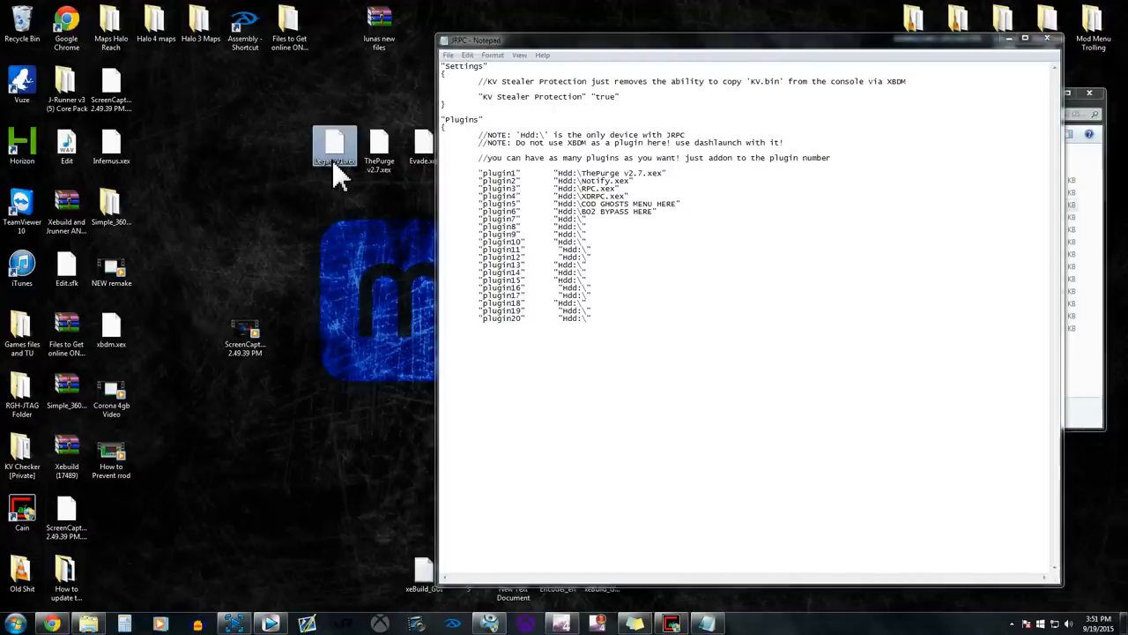
mouse_move(335, 180)
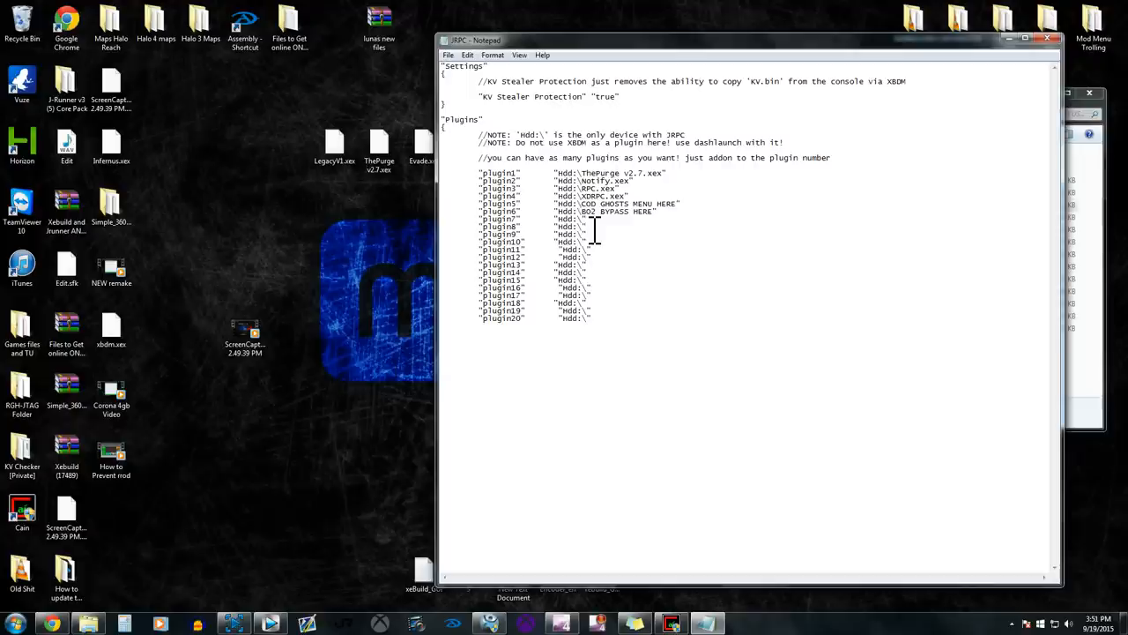
text(HGBHFHWJ)
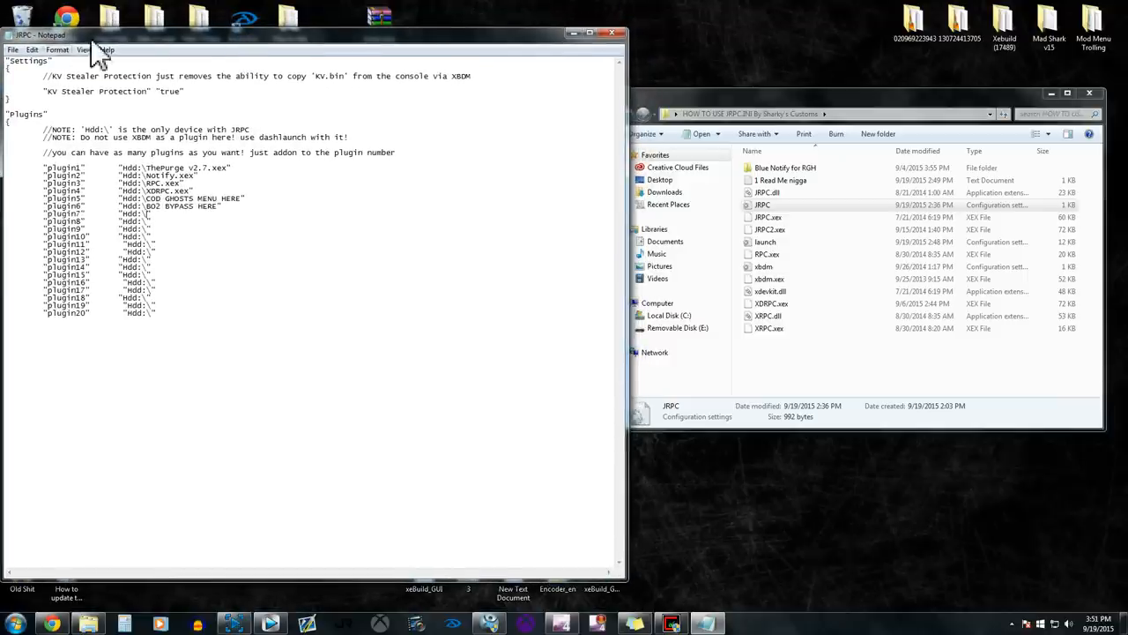
mouse_move(181, 51)
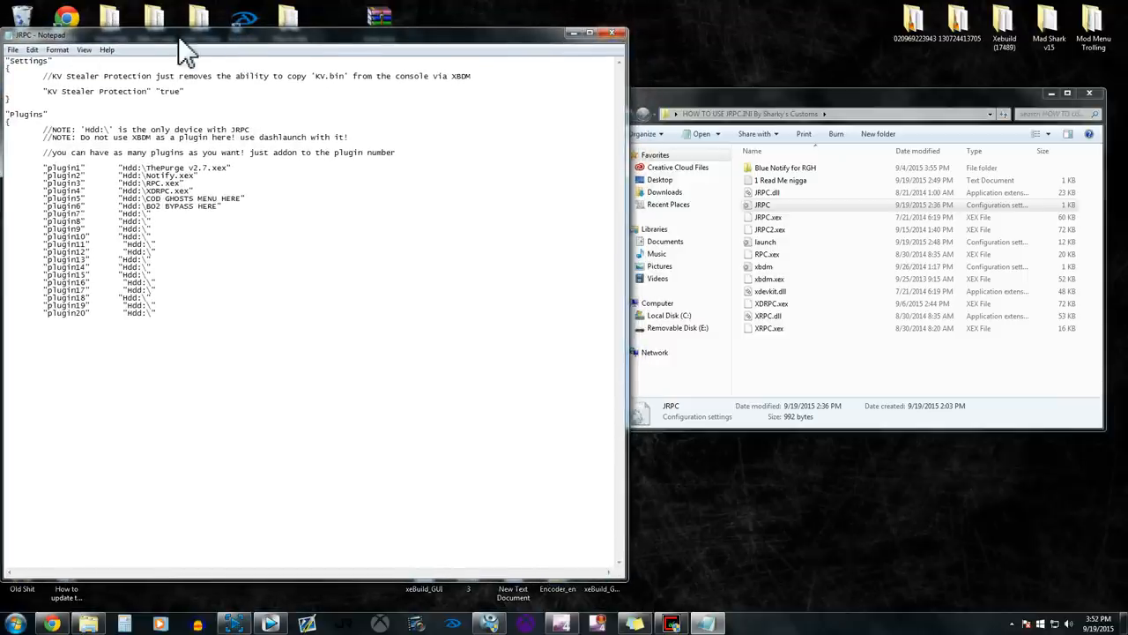
Select the ThePurge v2.7.xex plugin path, then close the Notepad window.
double_click(163, 167)
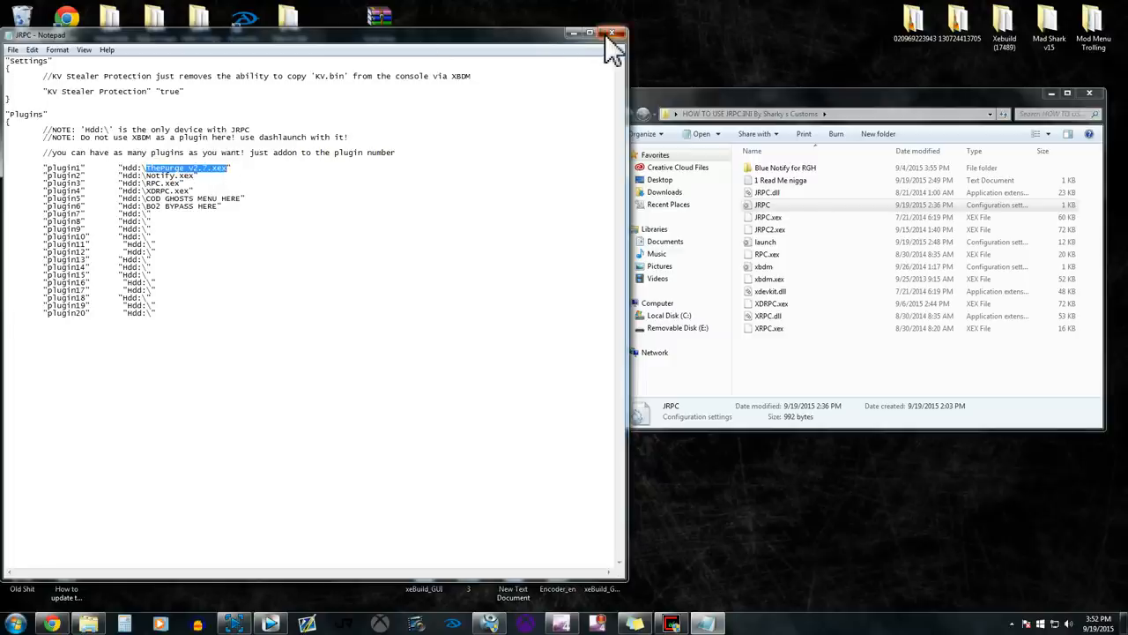
click(614, 33)
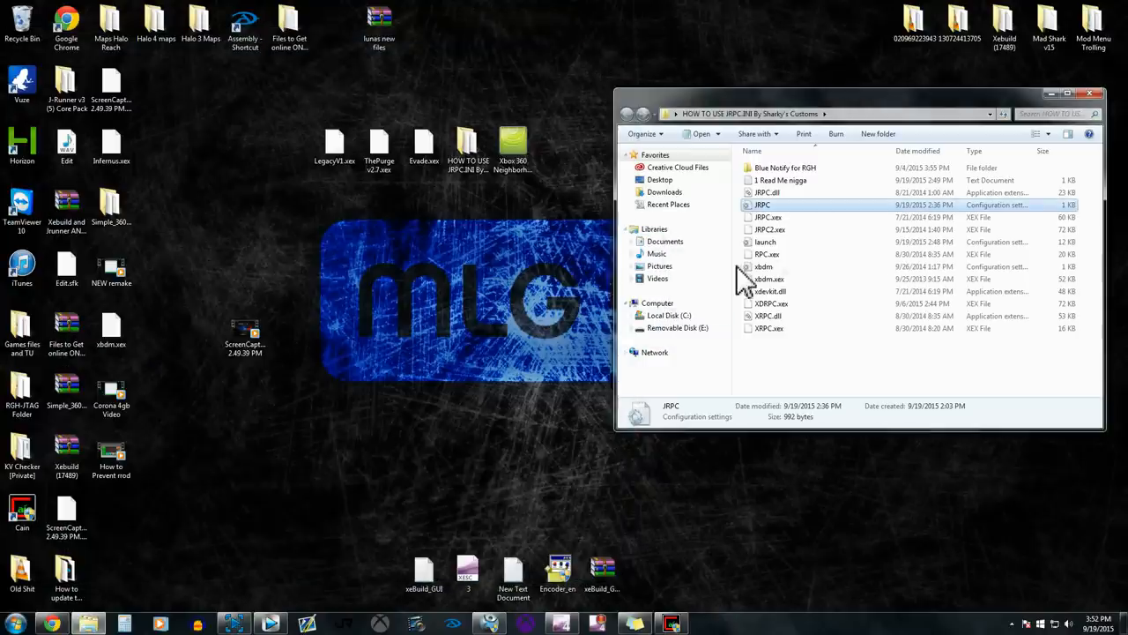
mouse_move(83, 620)
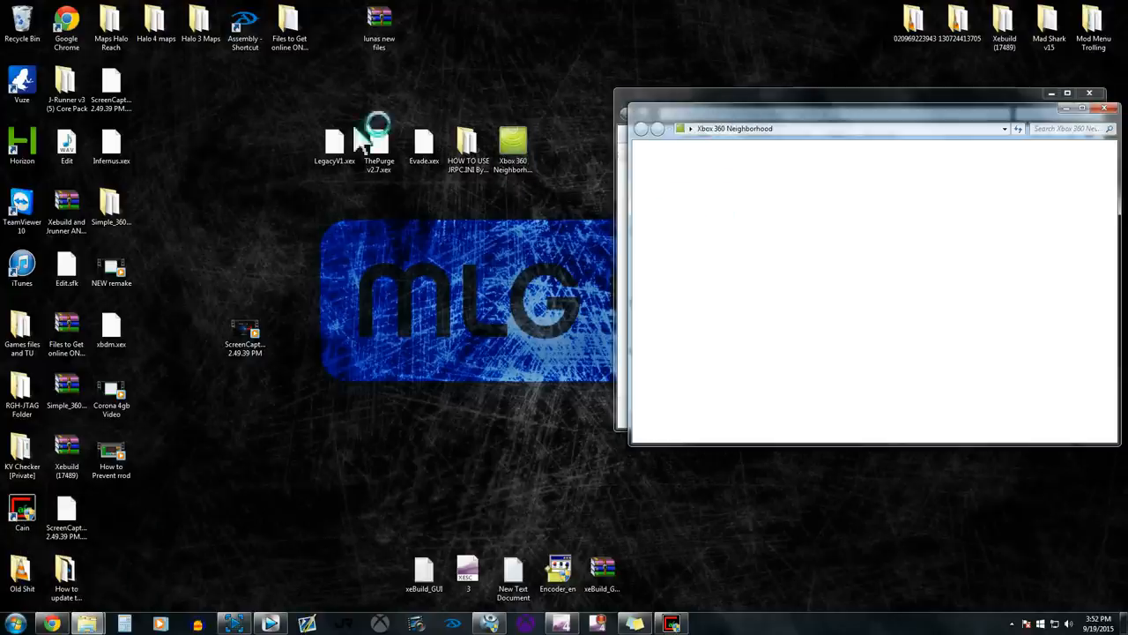
mouse_move(212, 109)
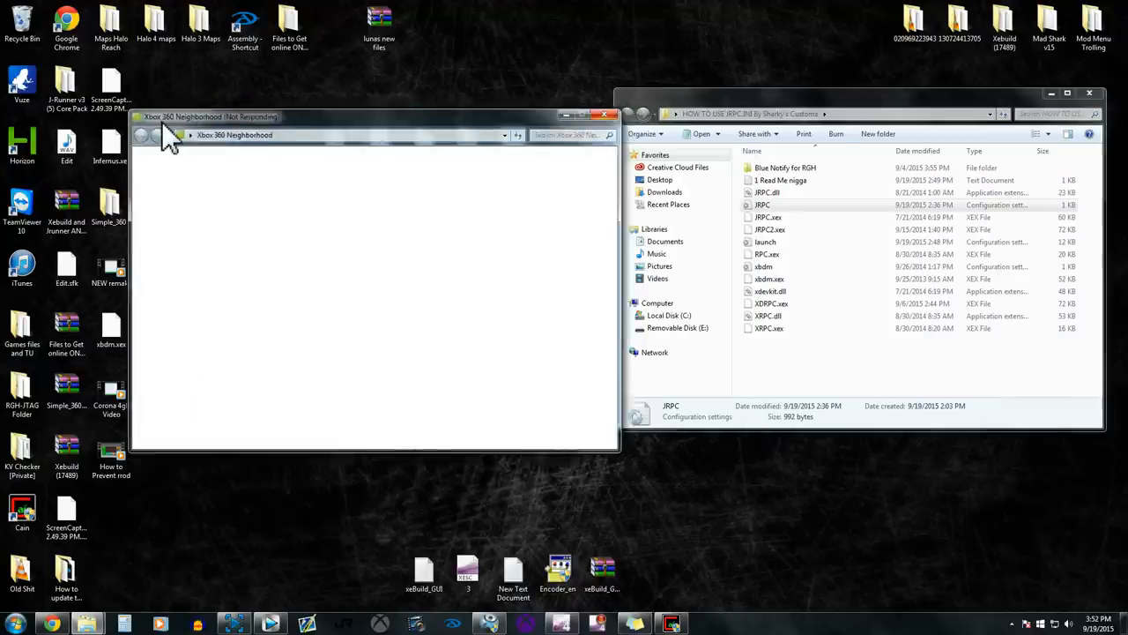
Place Xbox 360 Neighborhood beside the JRPC folder and show the Jtag console's drive volumes.
drag(212, 115, 145, 94)
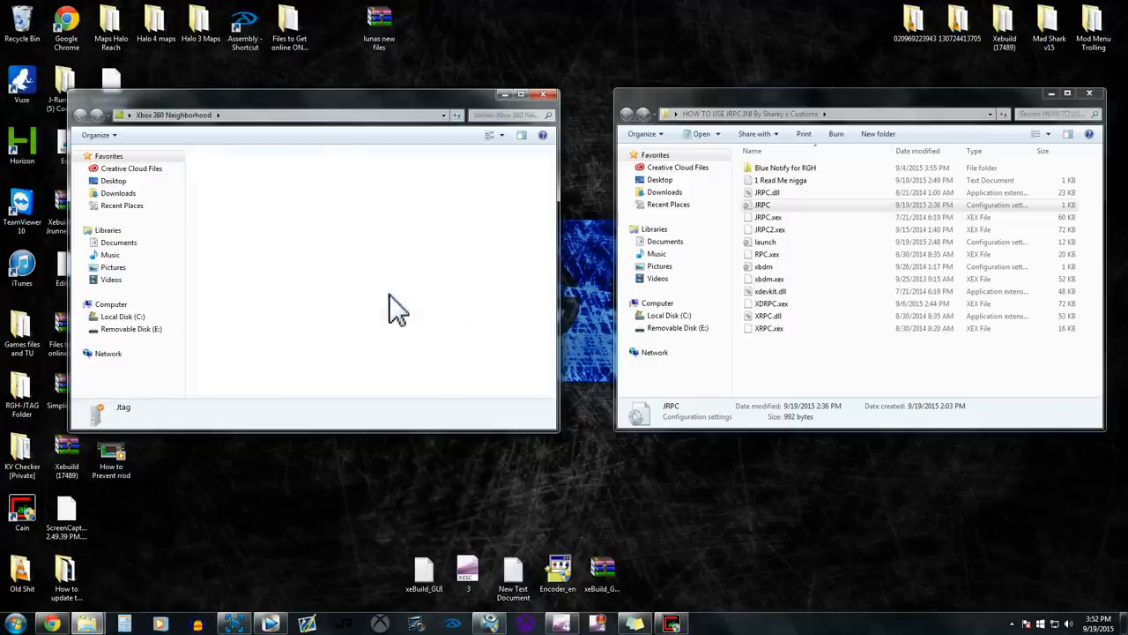
double_click(123, 407)
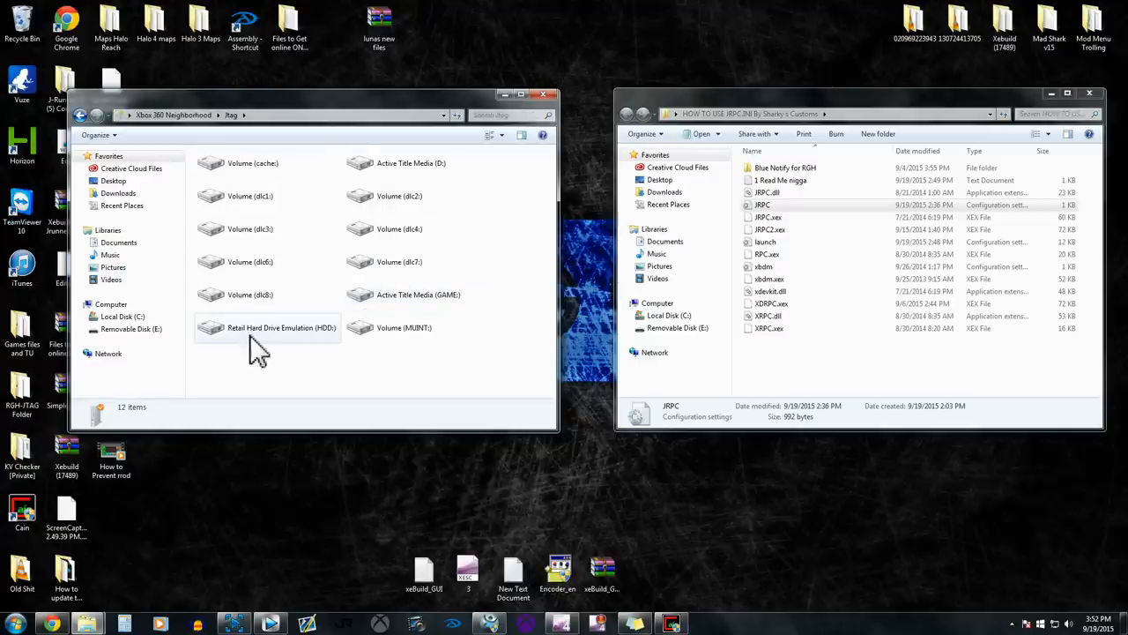
Open Retail Hard Drive Emulation (HDD:) and scroll through its 45 items.
double_click(280, 327)
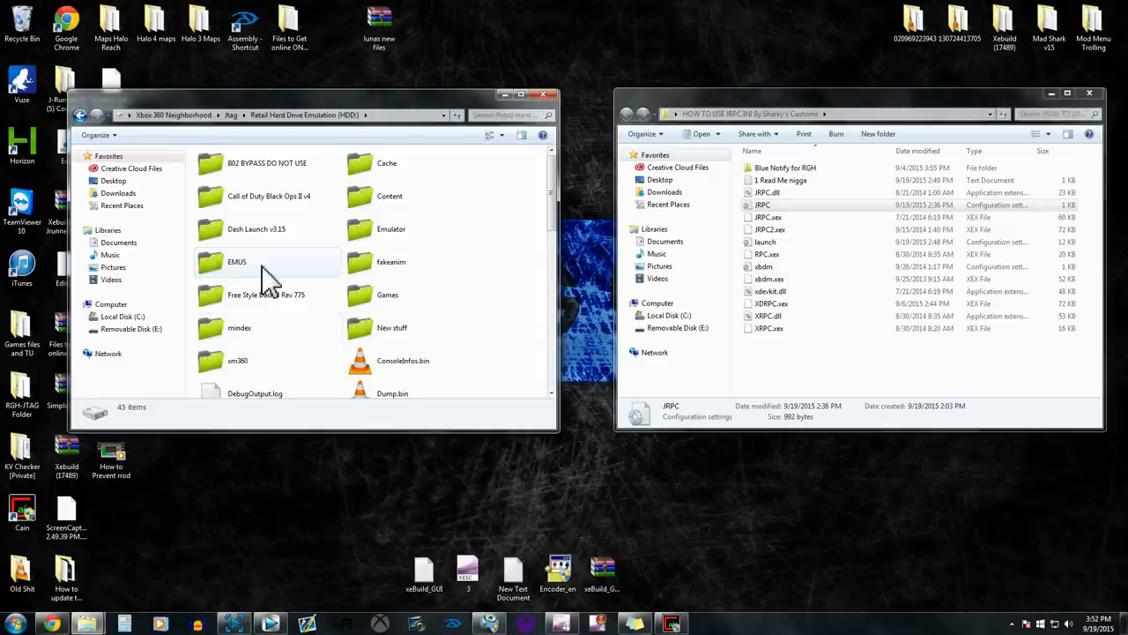
scroll(down, 3)
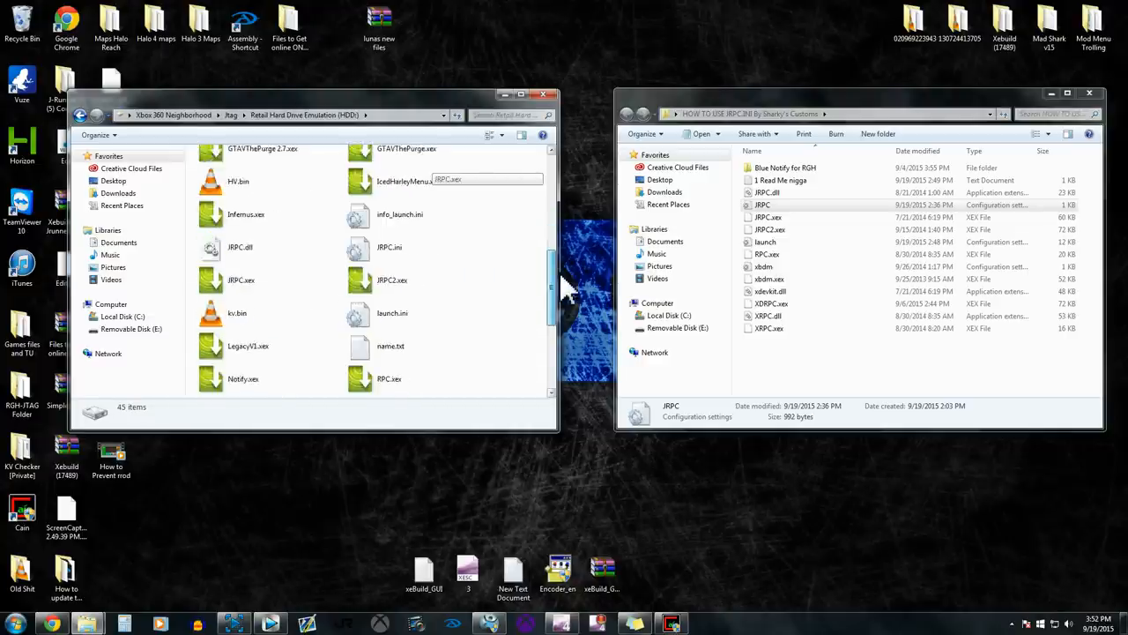
scroll(down, 3)
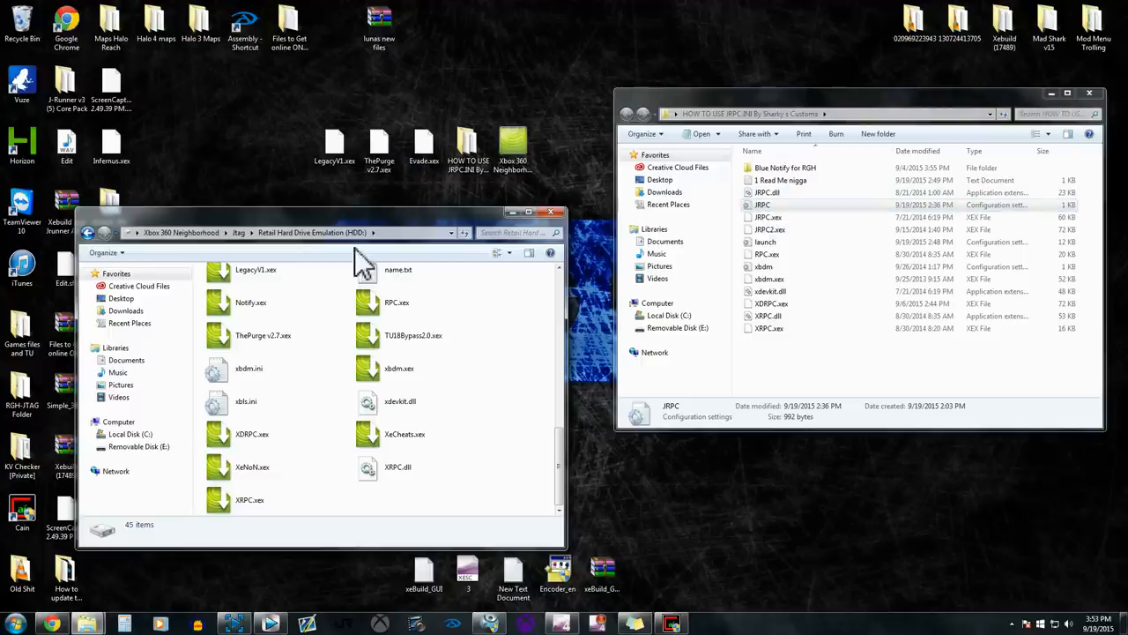
mouse_move(549, 391)
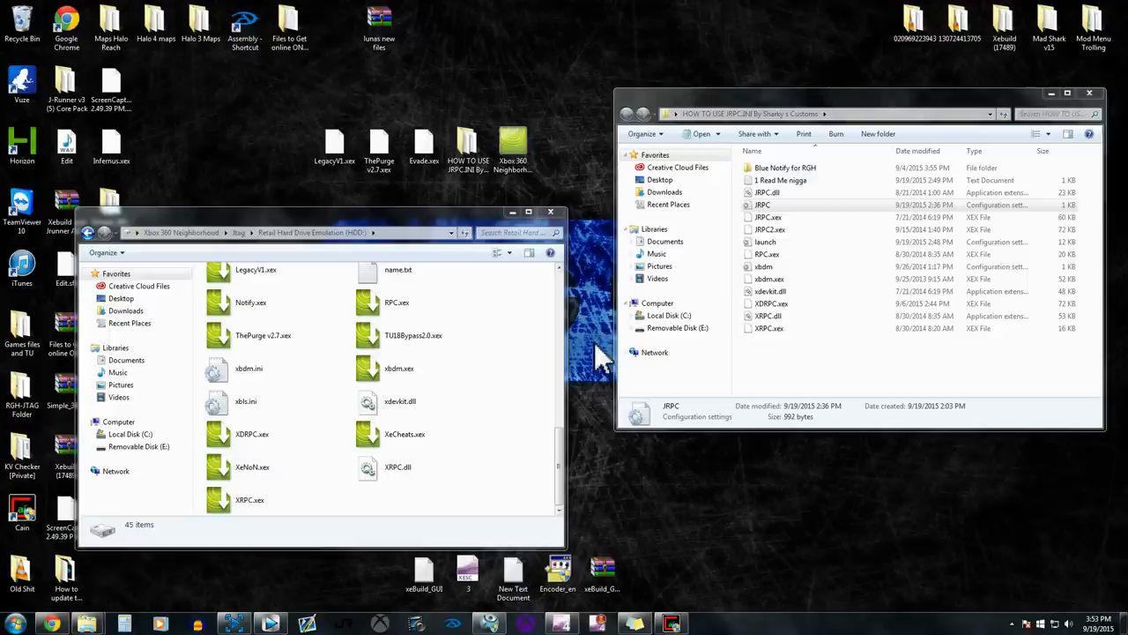
mouse_move(793, 200)
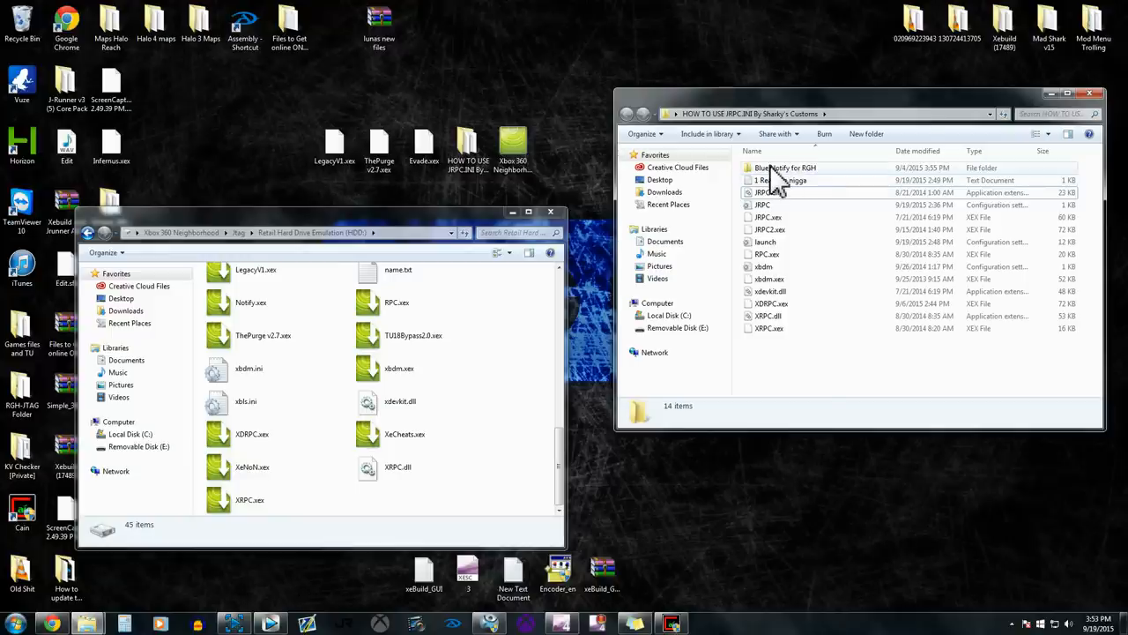
double_click(778, 168)
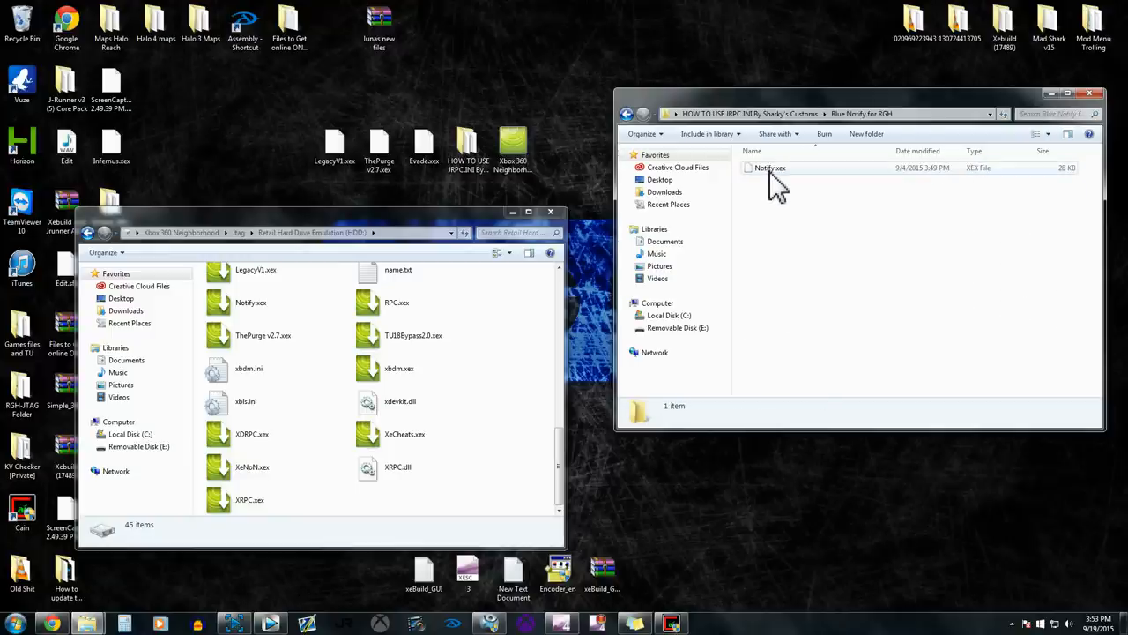
click(771, 168)
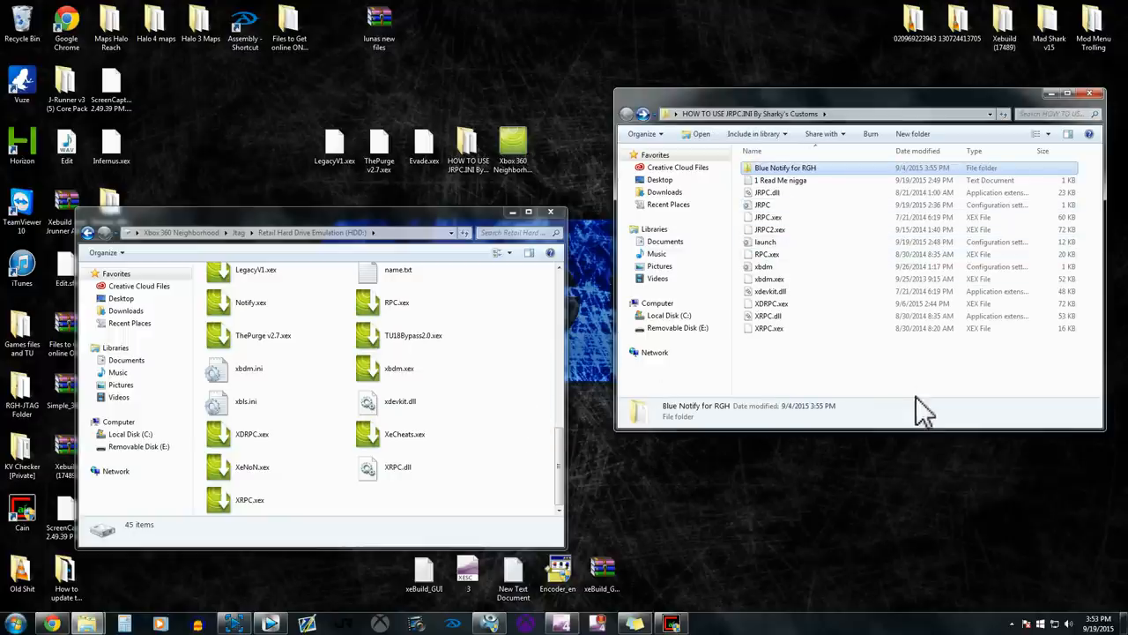
mouse_move(775, 259)
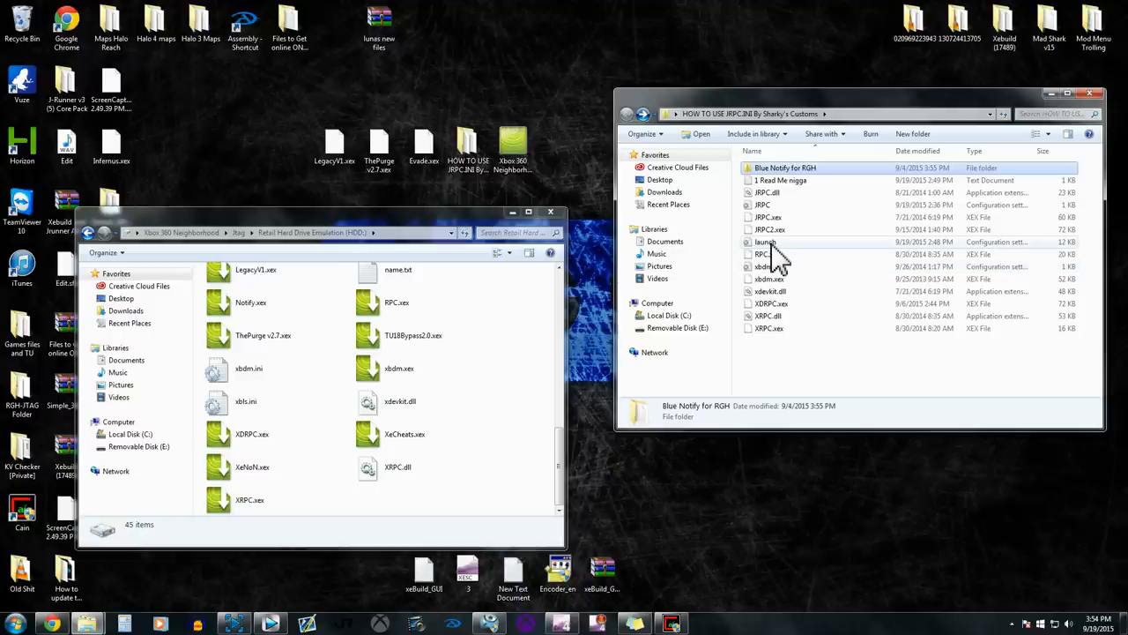
click(762, 241)
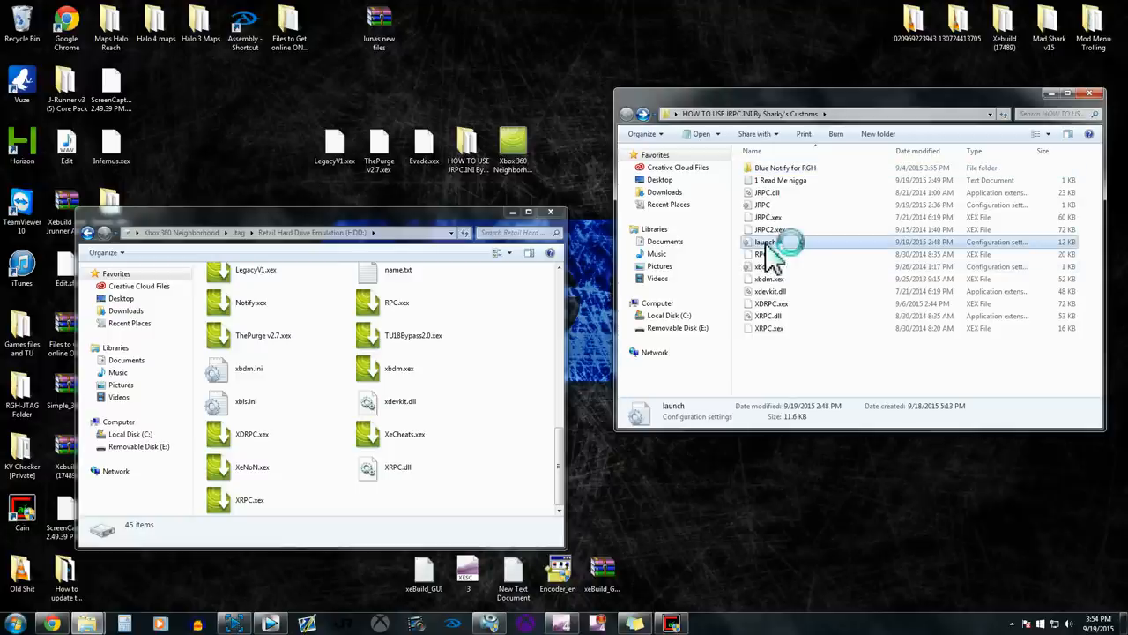
double_click(762, 241)
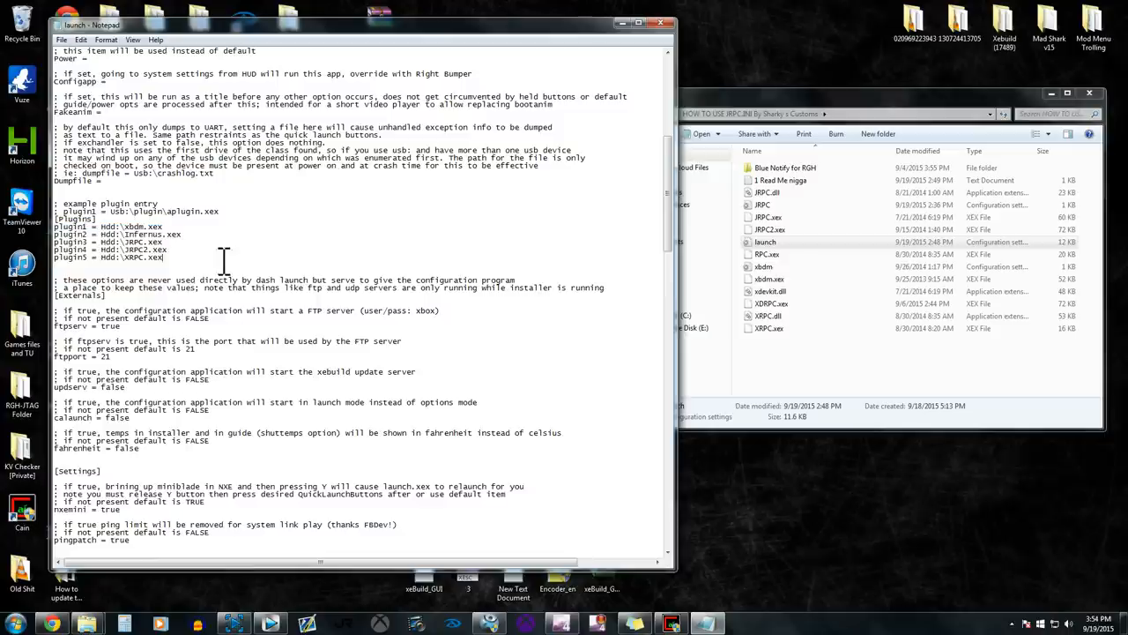
double_click(139, 242)
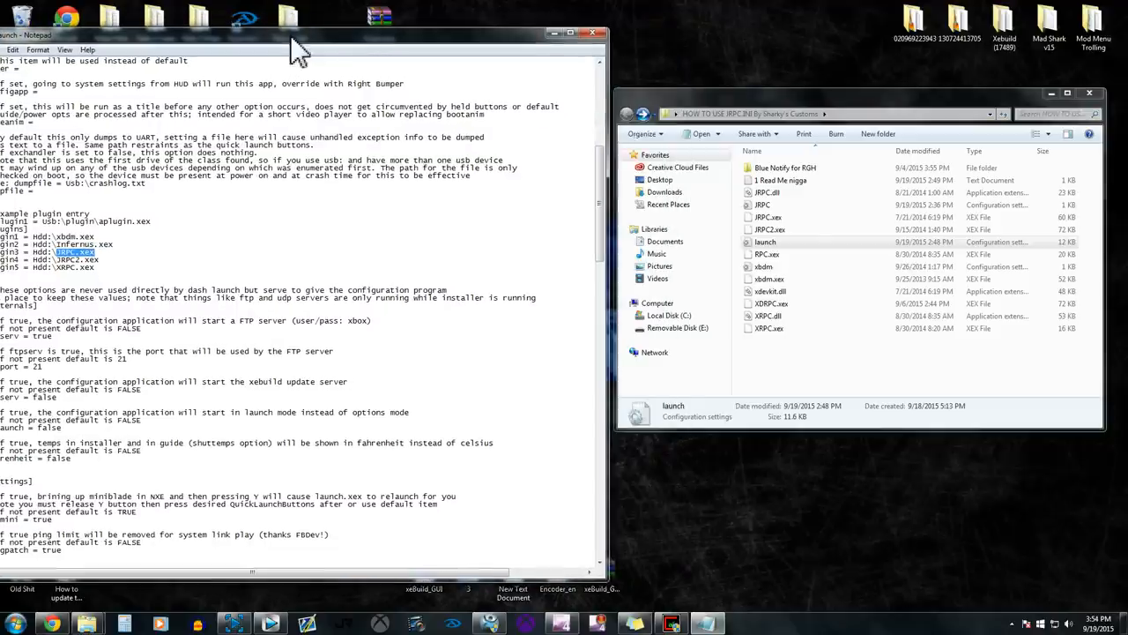
click(761, 204)
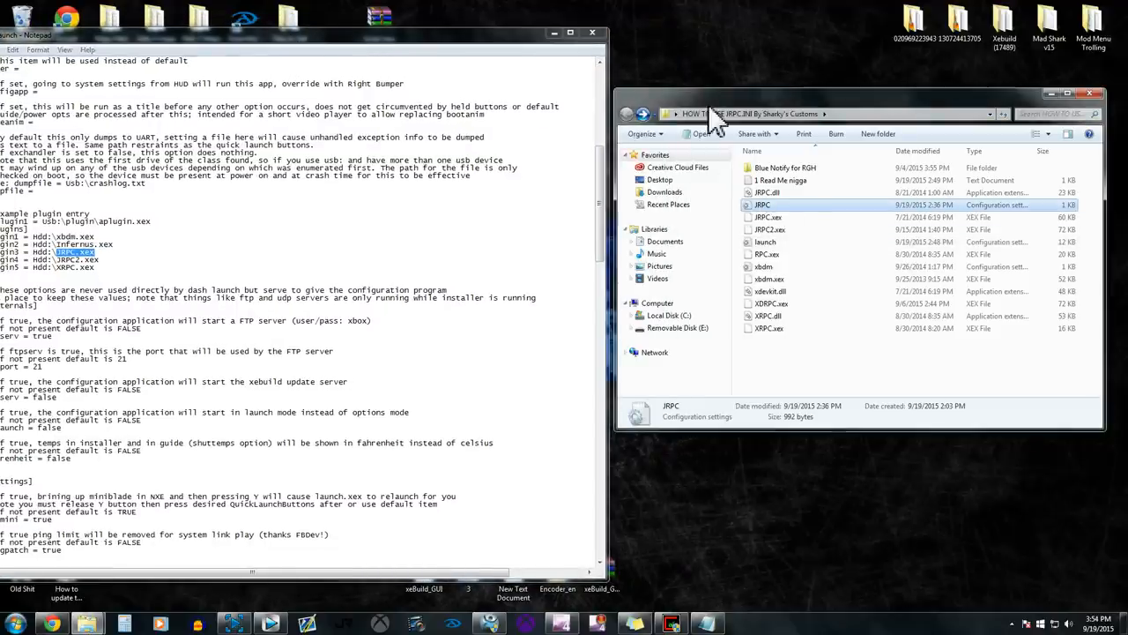
mouse_move(771, 204)
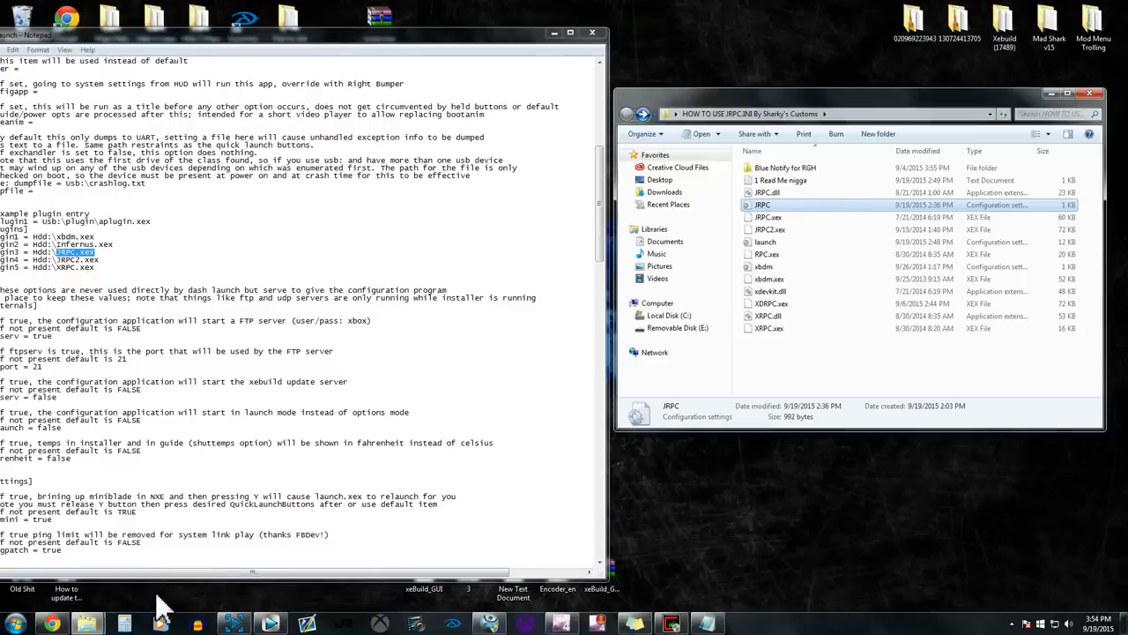
mouse_move(555, 33)
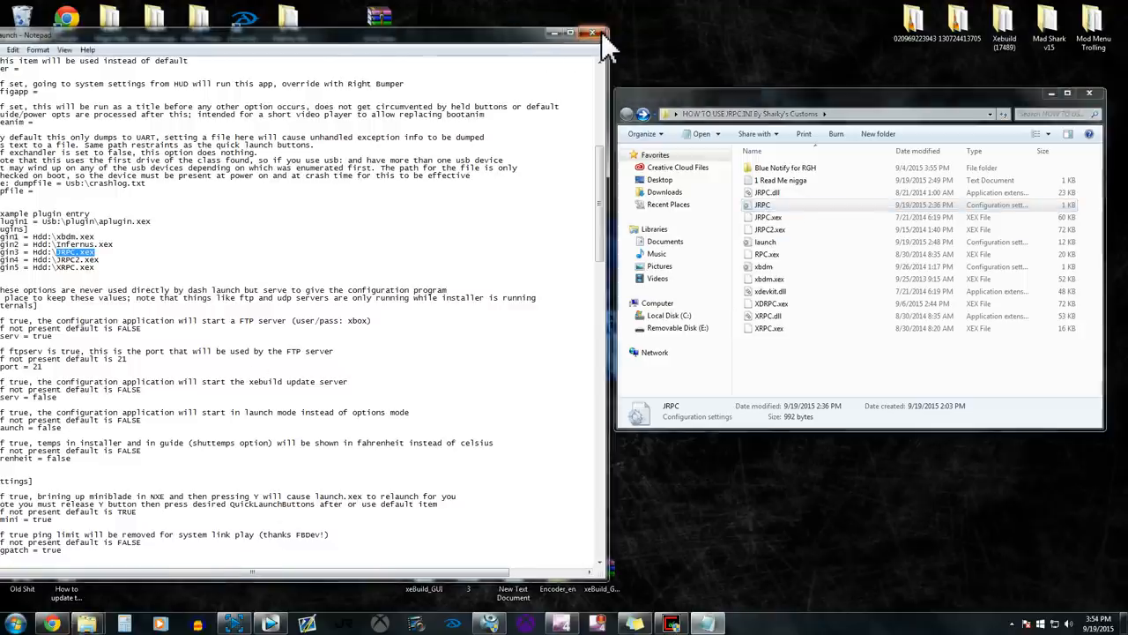
click(591, 33)
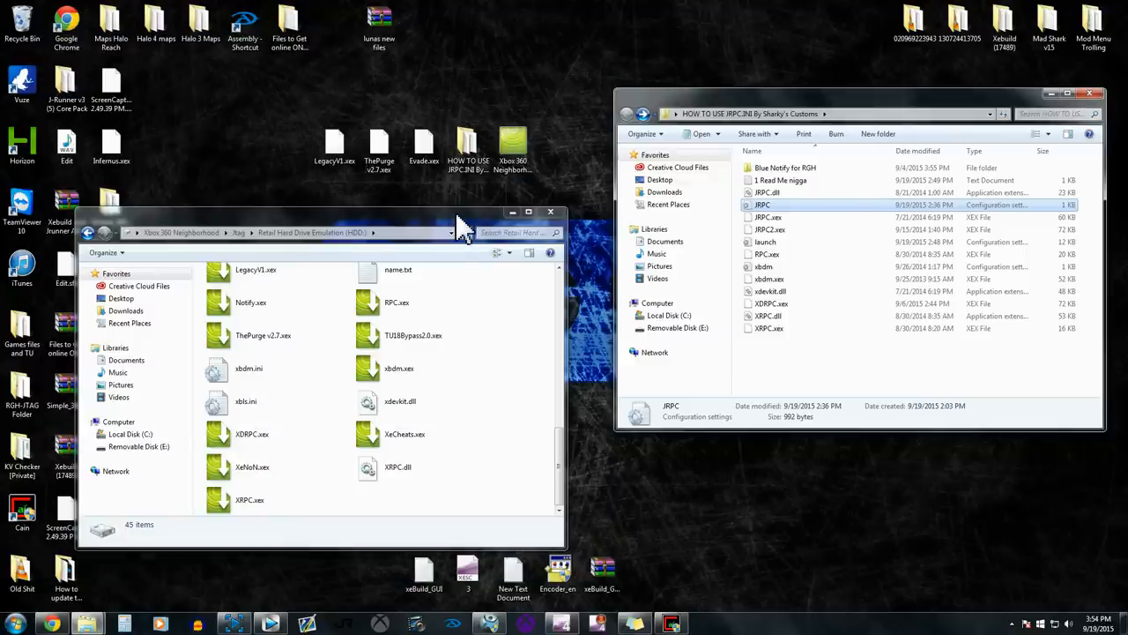
mouse_move(431, 235)
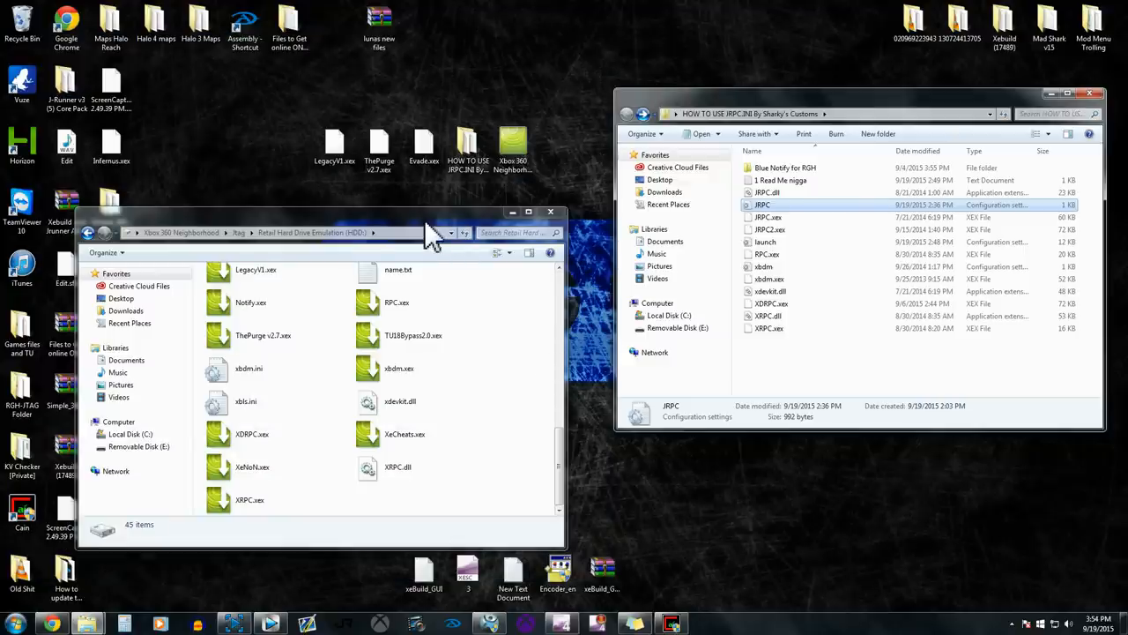
mouse_move(230, 619)
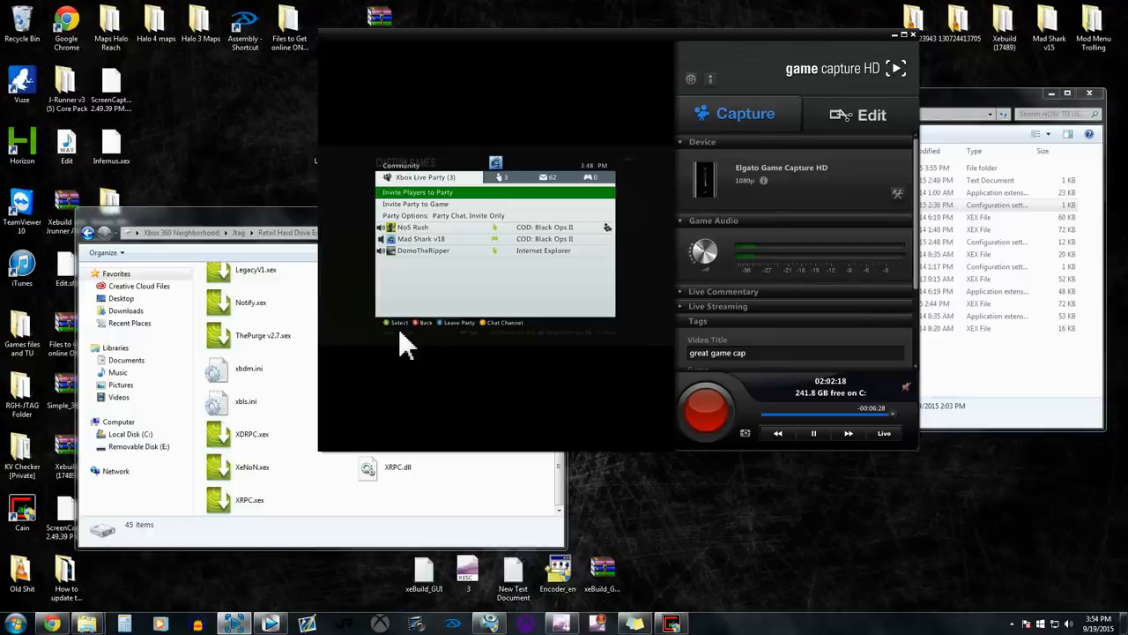
mouse_move(264, 234)
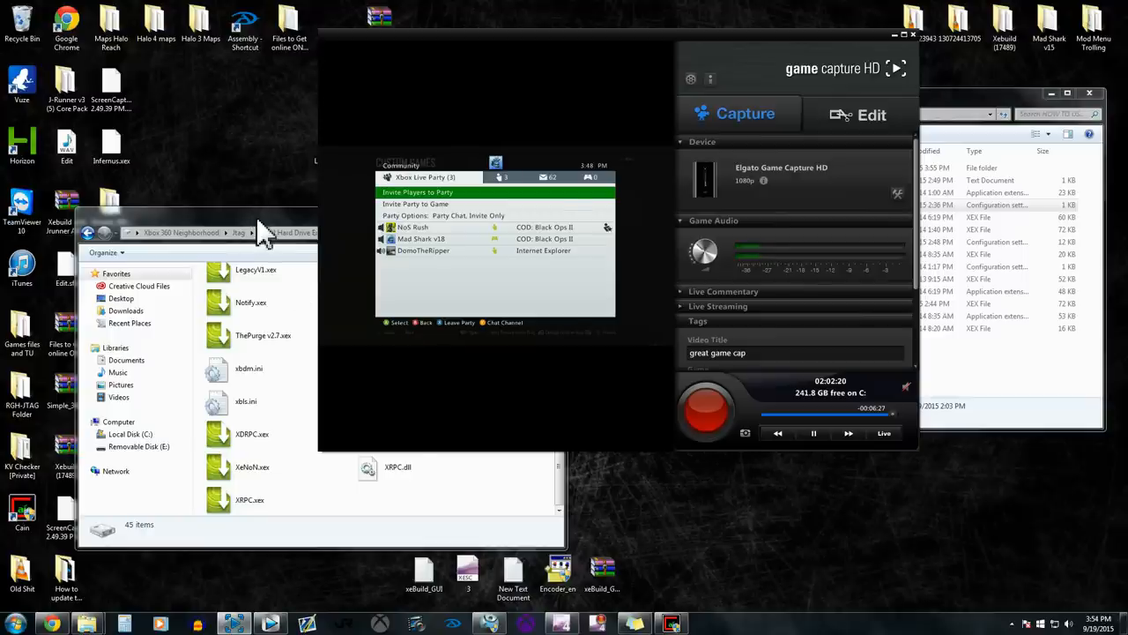